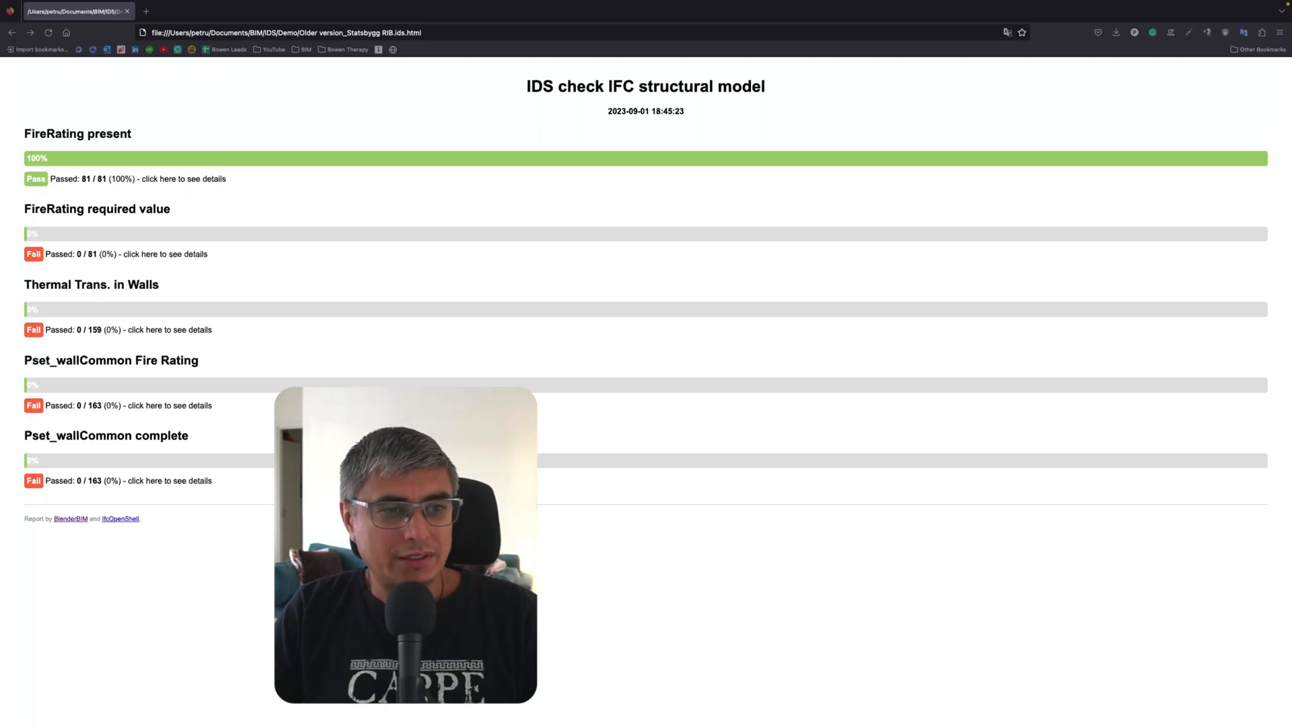
mouse_move(1187, 280)
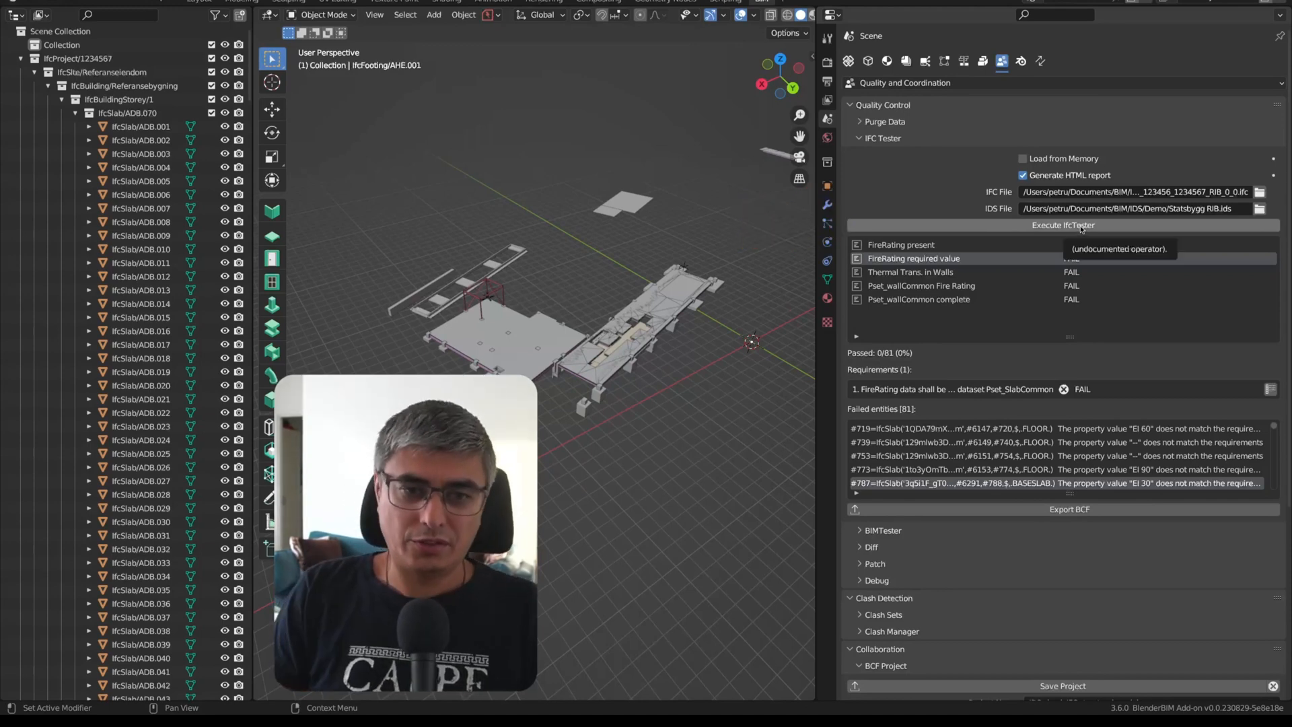
Rerun IfcTester and review the FireRating present and Thermal Trans. in Walls results.
click(1062, 225)
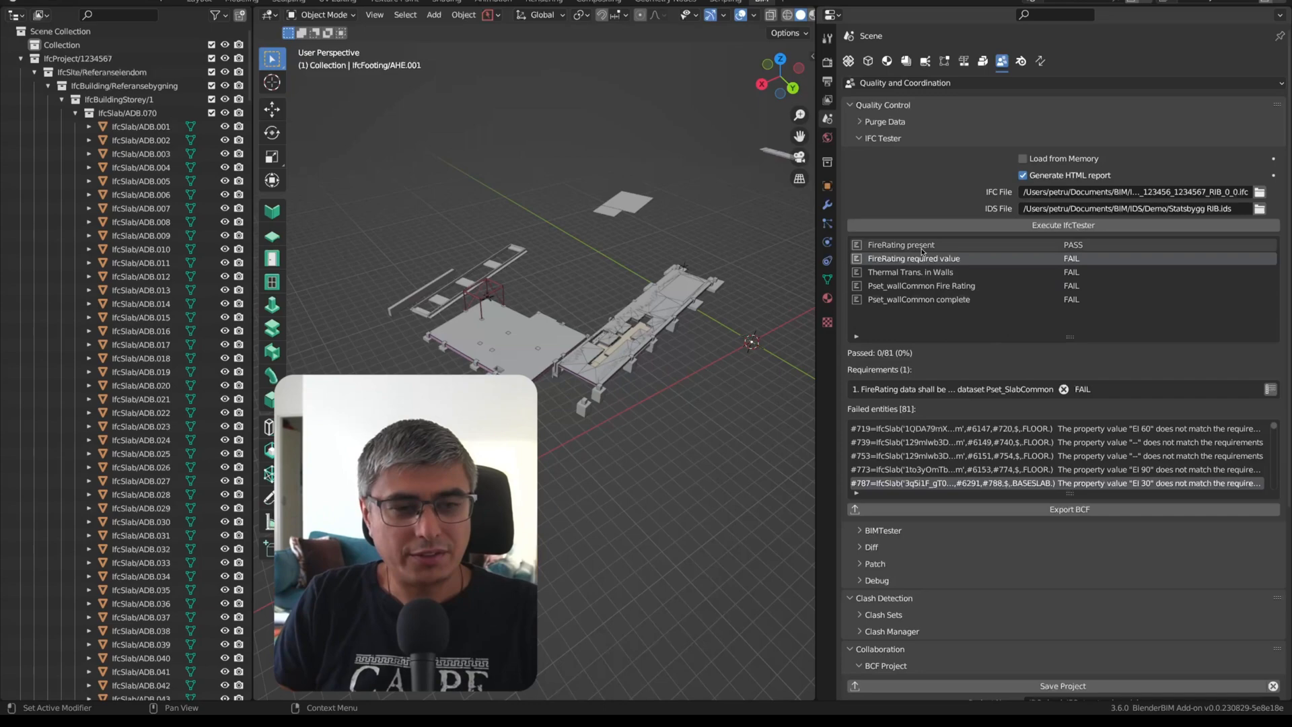
click(1061, 225)
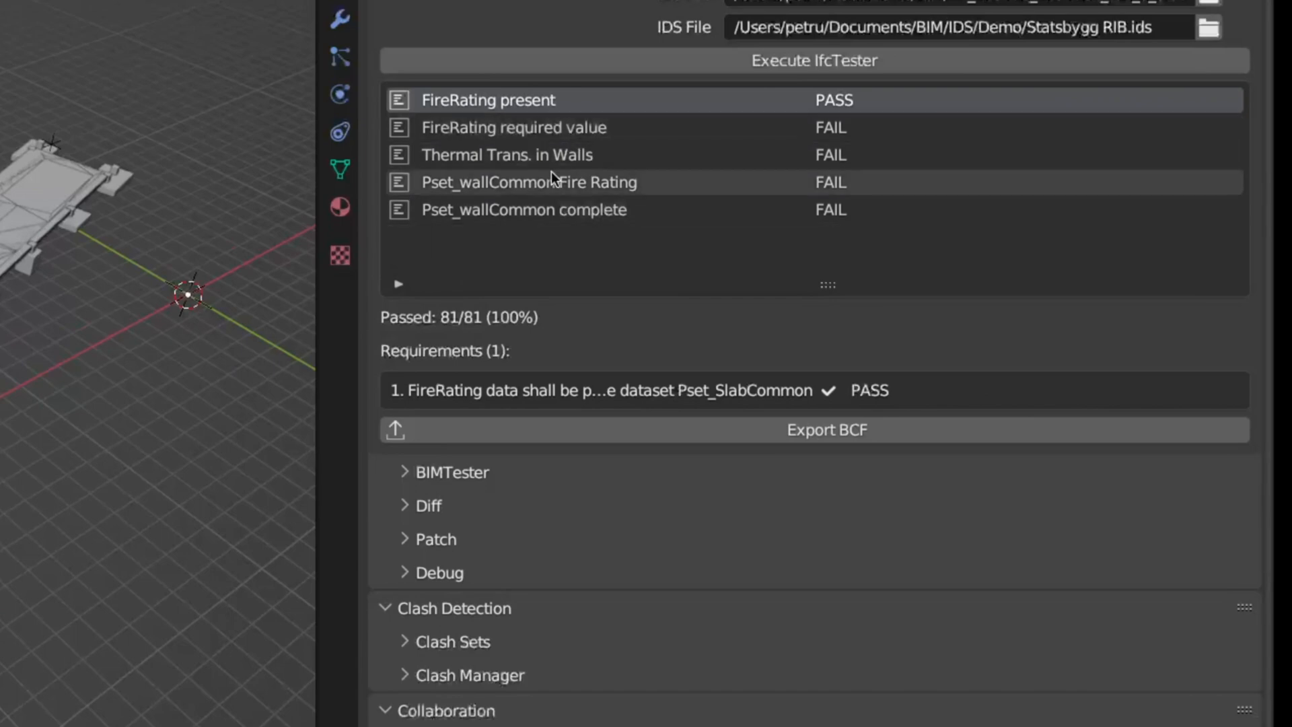
mouse_move(569, 222)
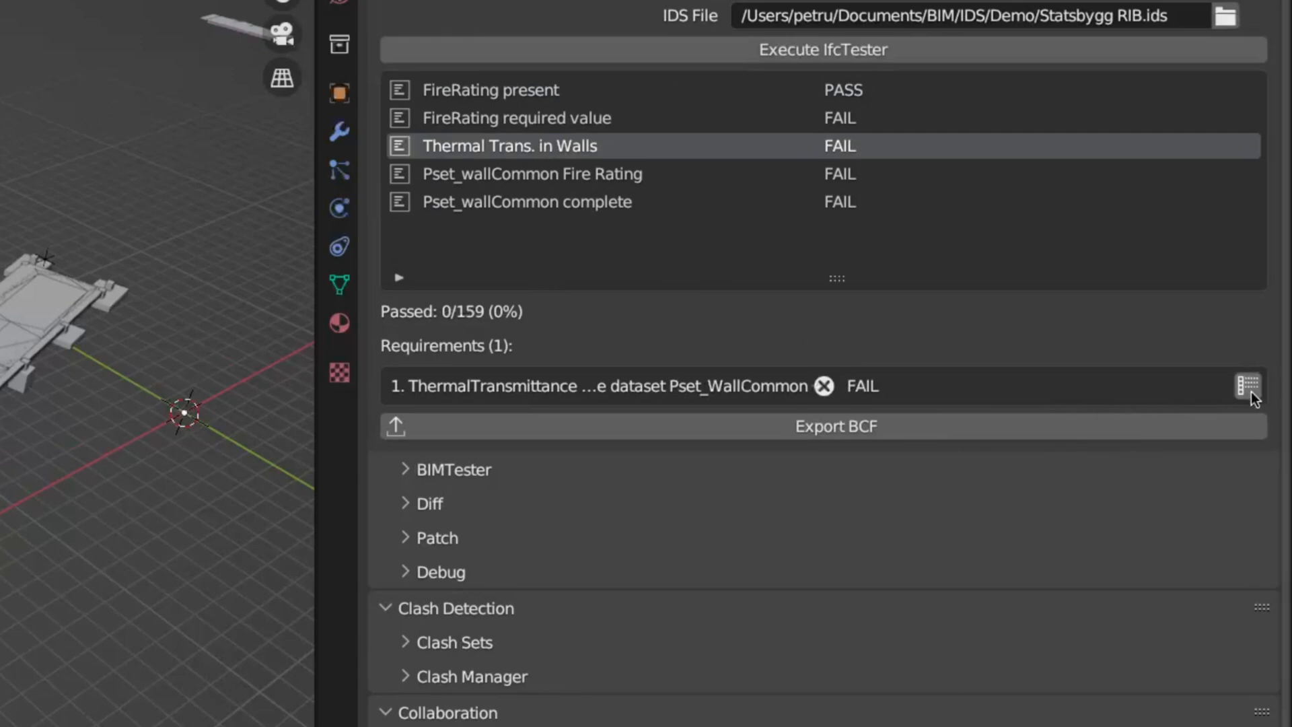
List the 159 walls failing the ThermalTransmittance requirement.
click(1244, 386)
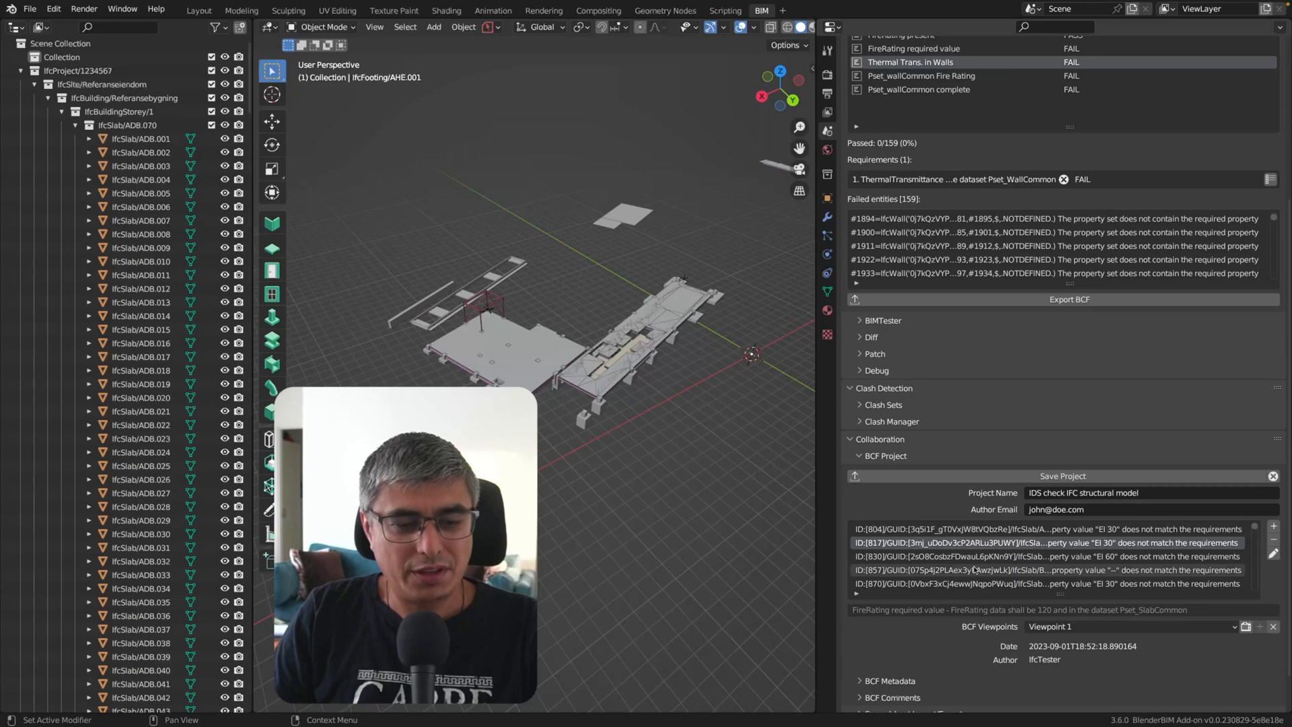
click(1021, 569)
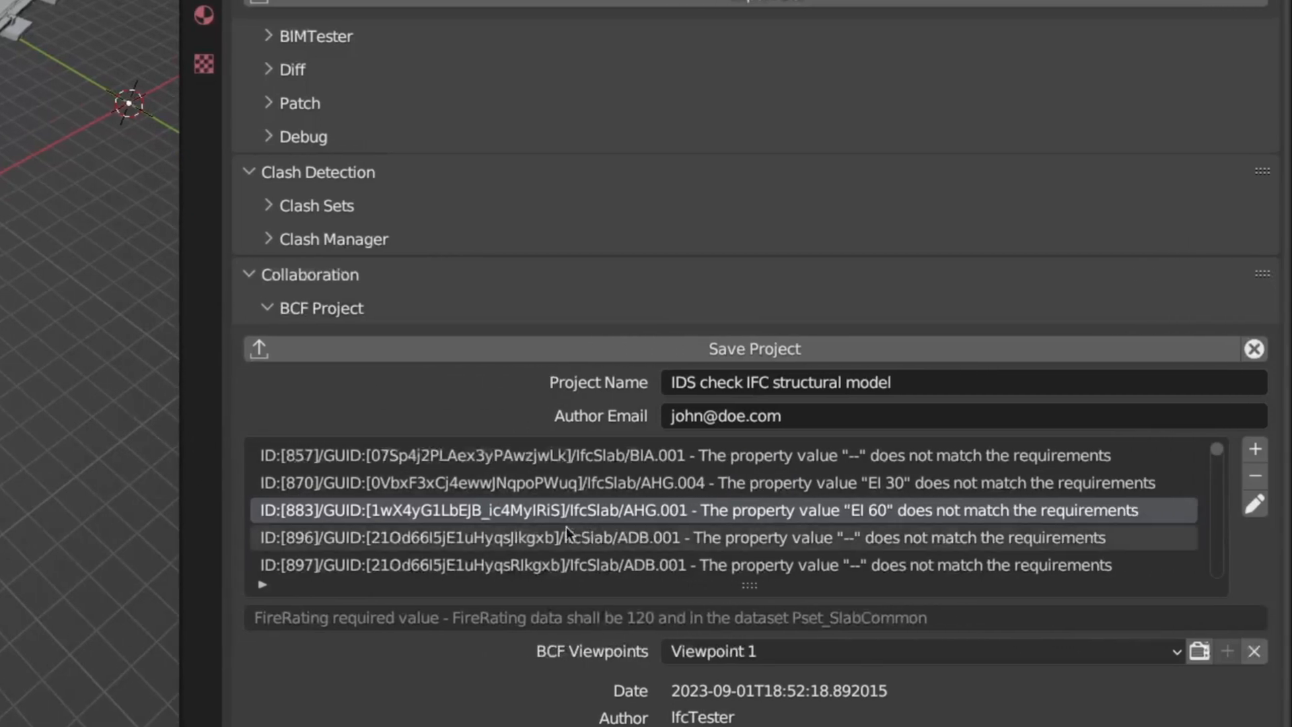
scroll(down, 3)
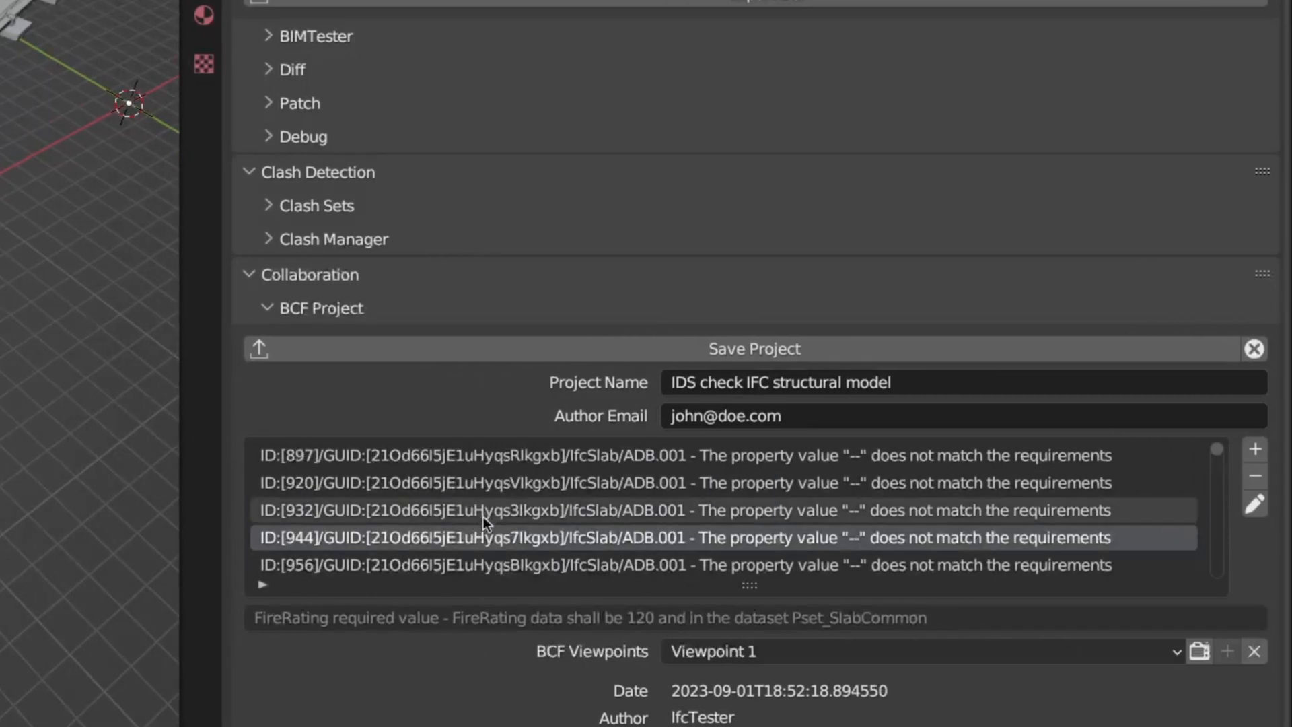
mouse_move(495, 515)
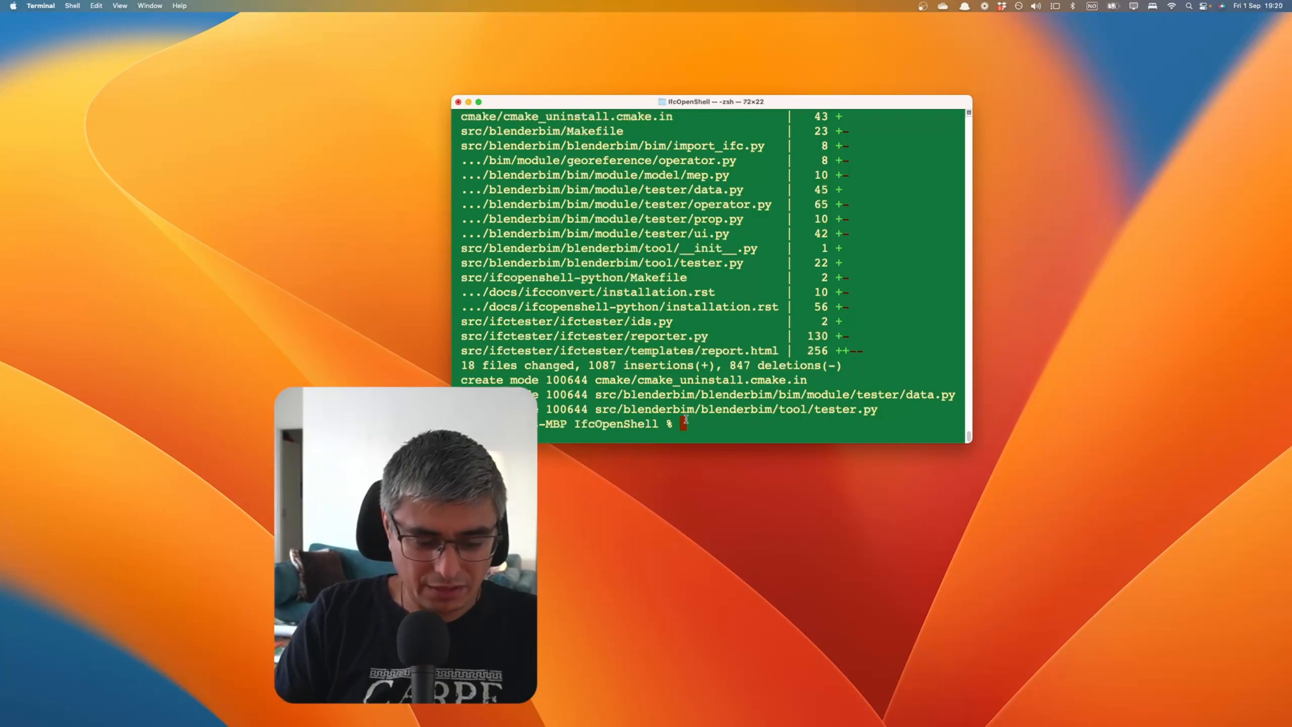
Run git log in the IfcOpenShell repository to view its commit history.
text(git log)
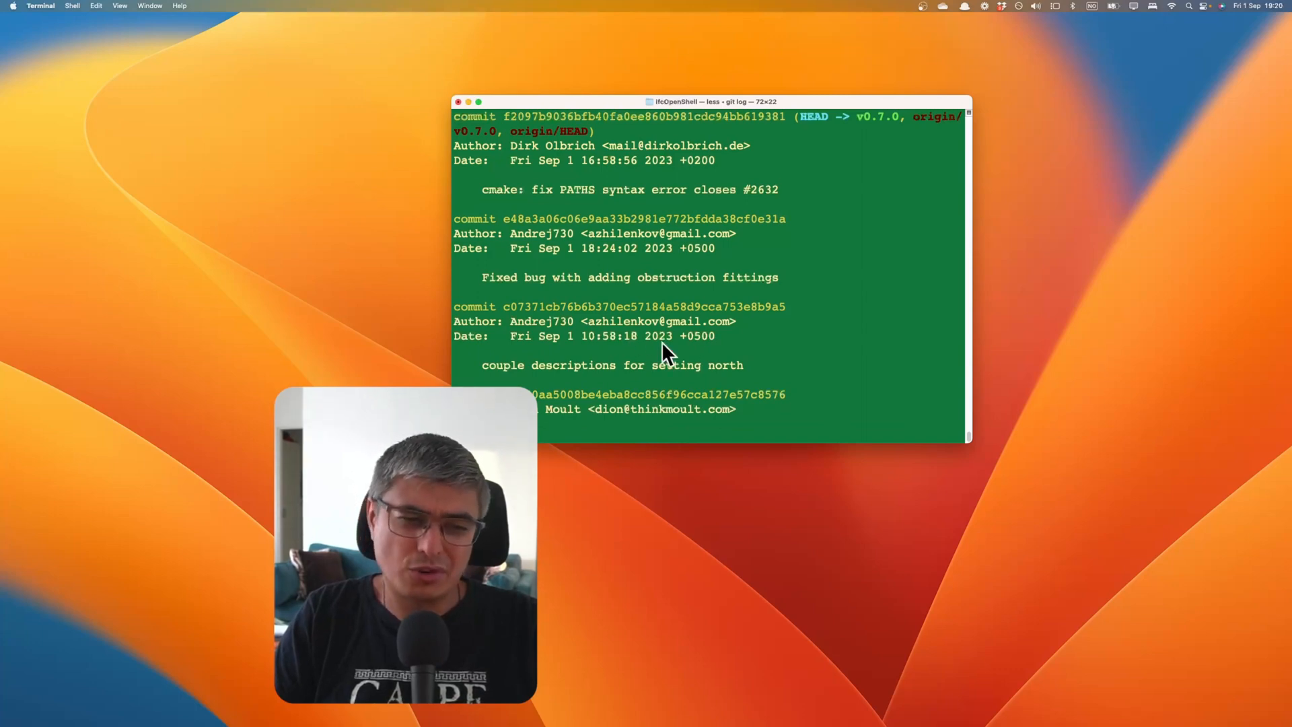
double_click(697, 335)
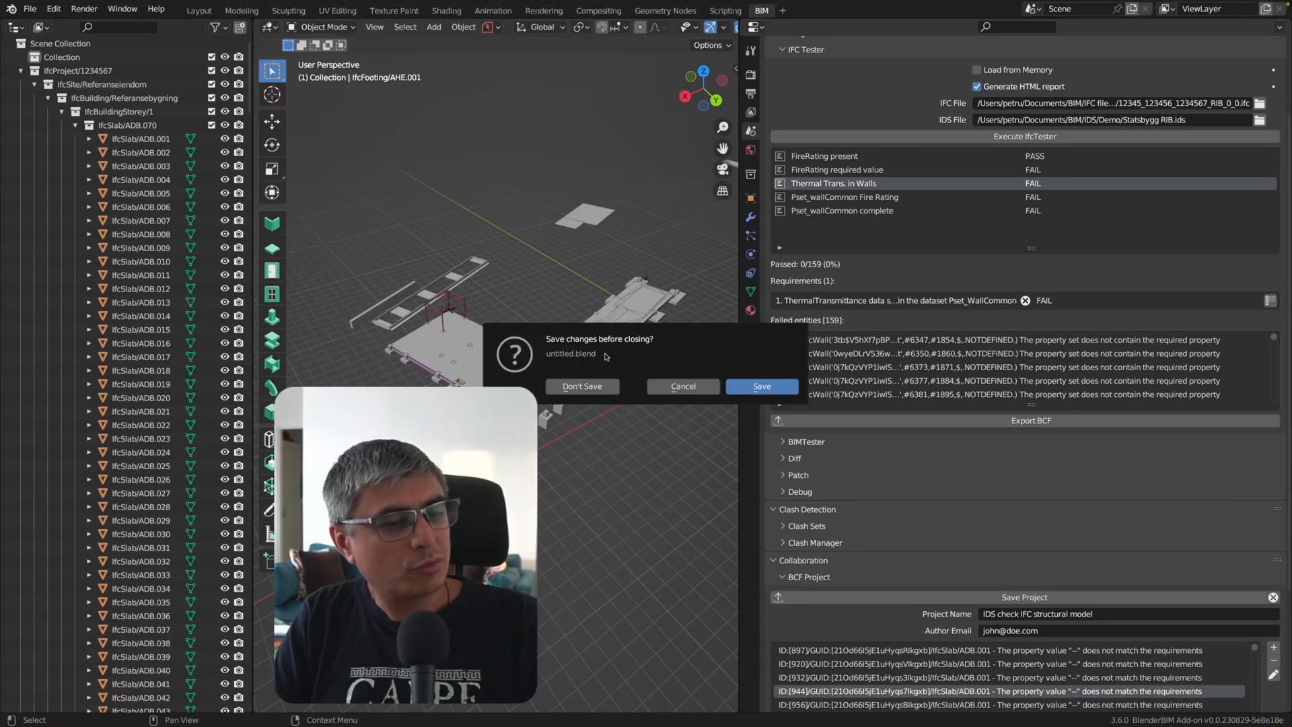
Discard unsaved changes and load 12345_123456_1234567_RIB_0_0.ifc from the Statsbygg folder.
click(581, 385)
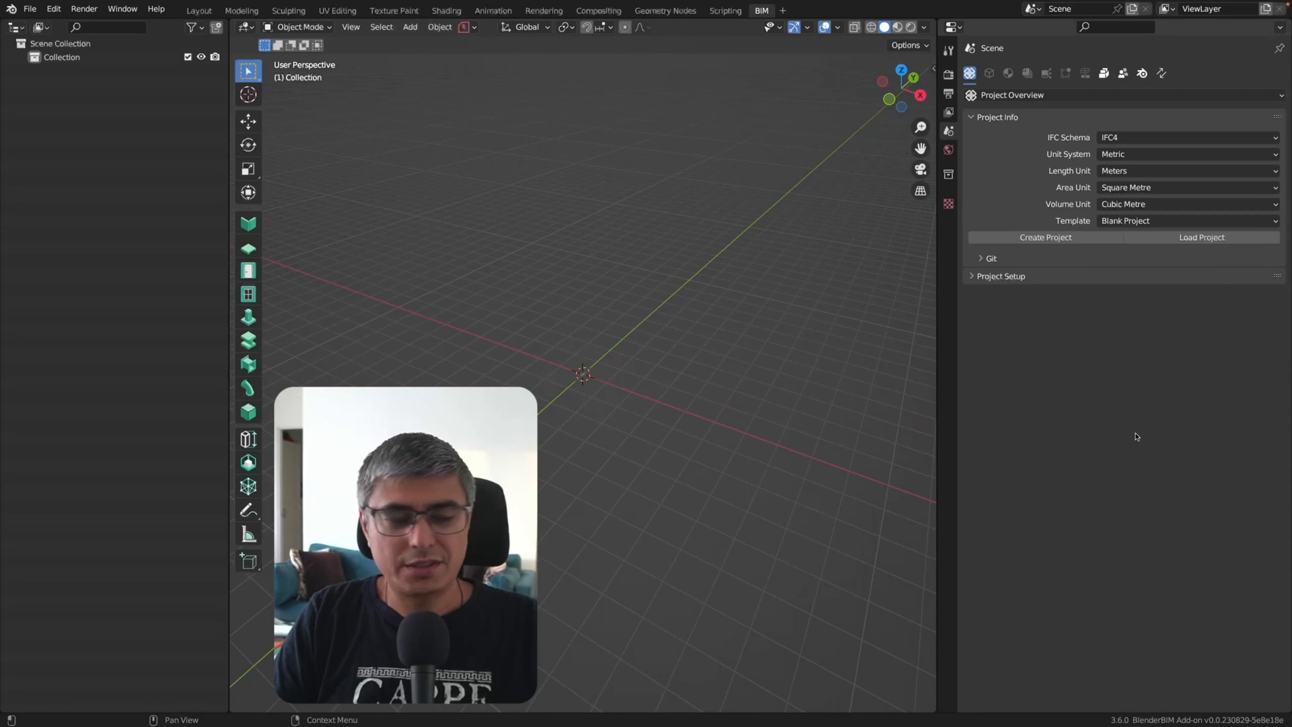
mouse_move(1175, 257)
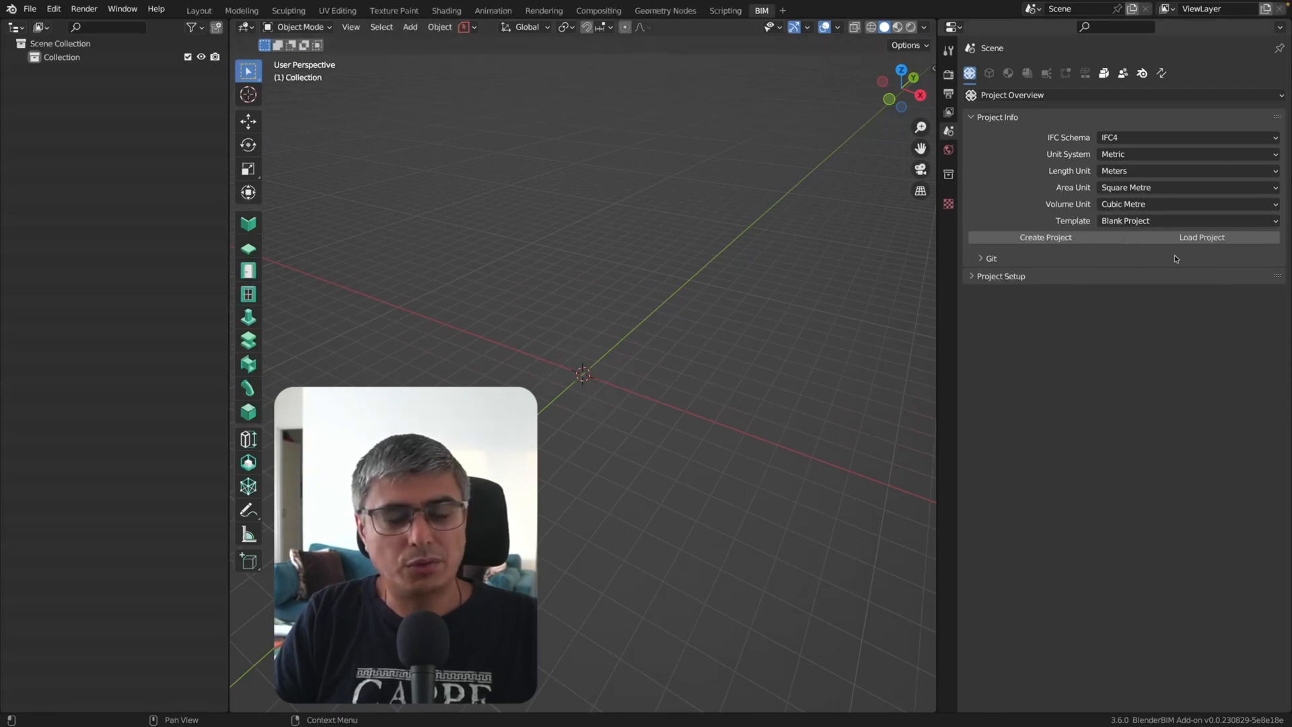
mouse_move(1201, 238)
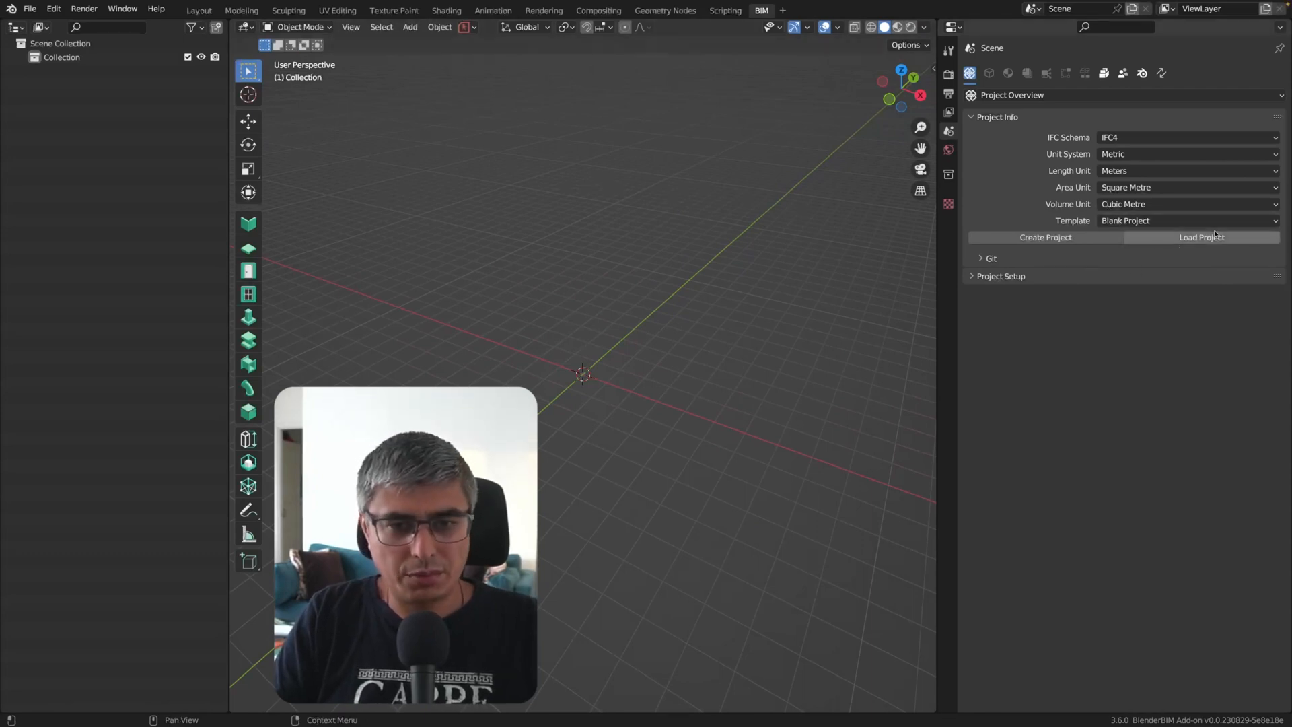
click(1201, 237)
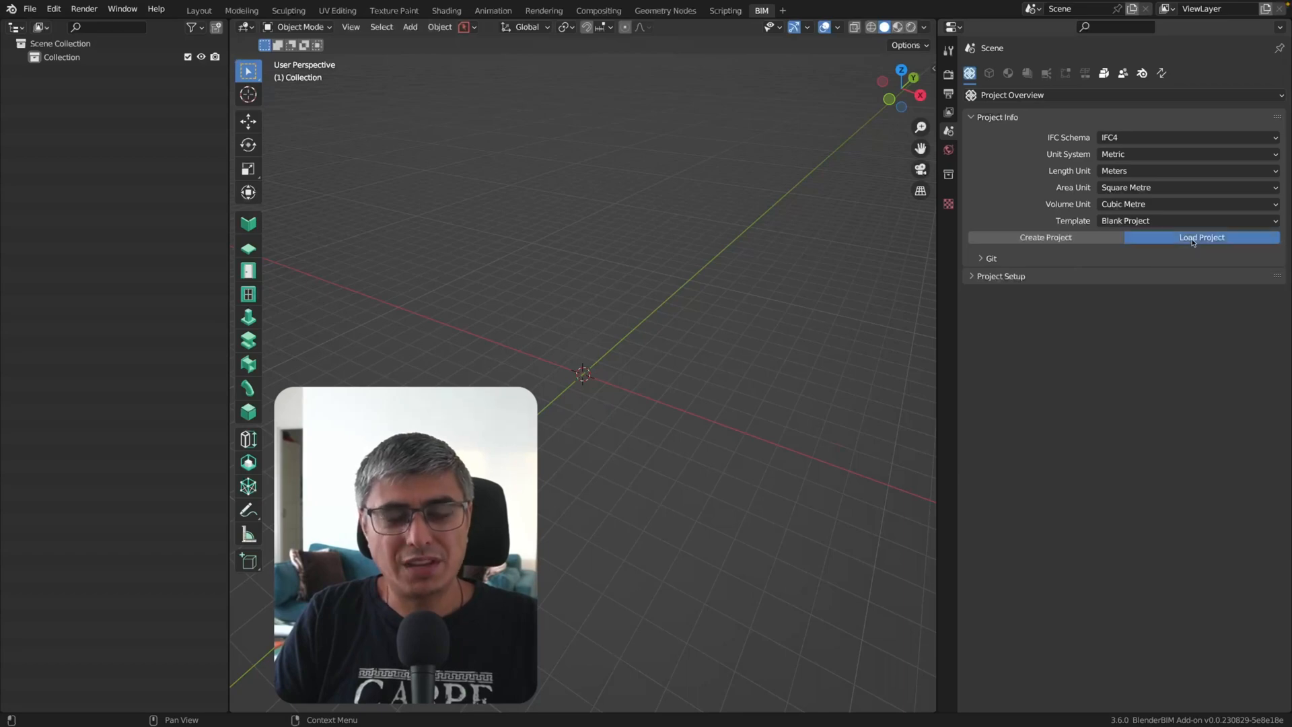
click(1200, 237)
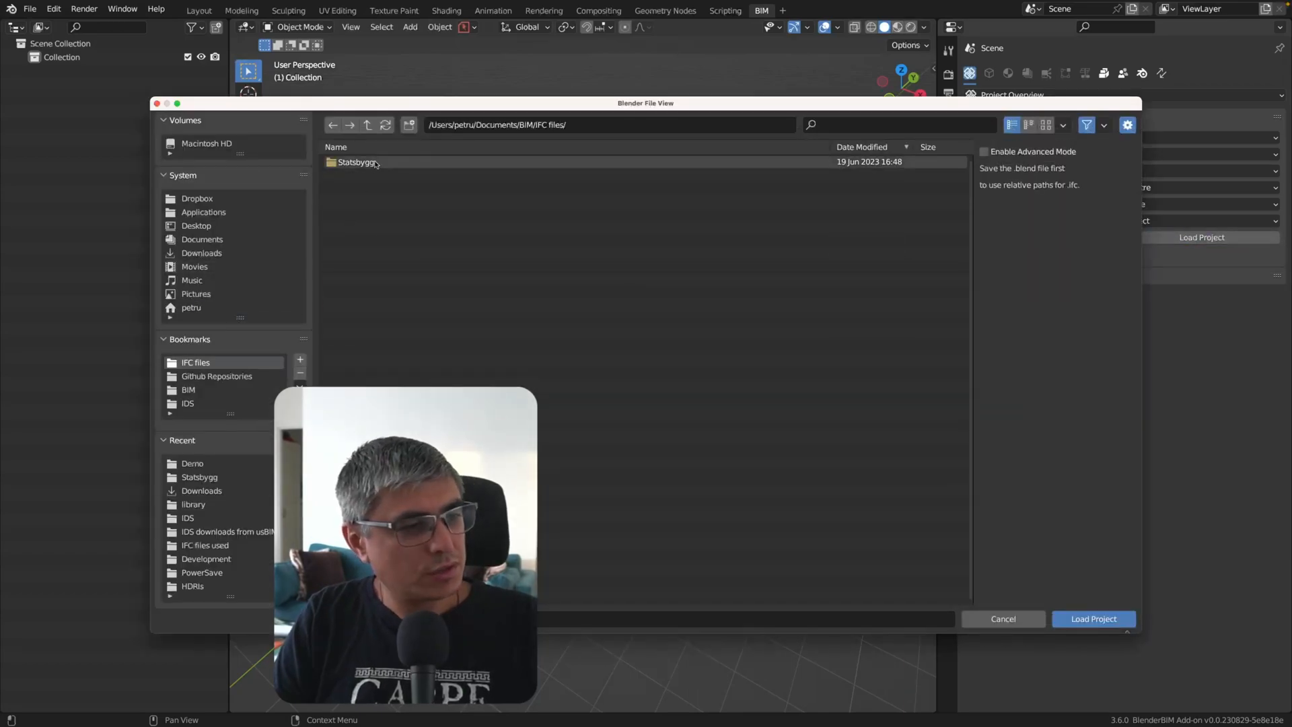
double_click(358, 162)
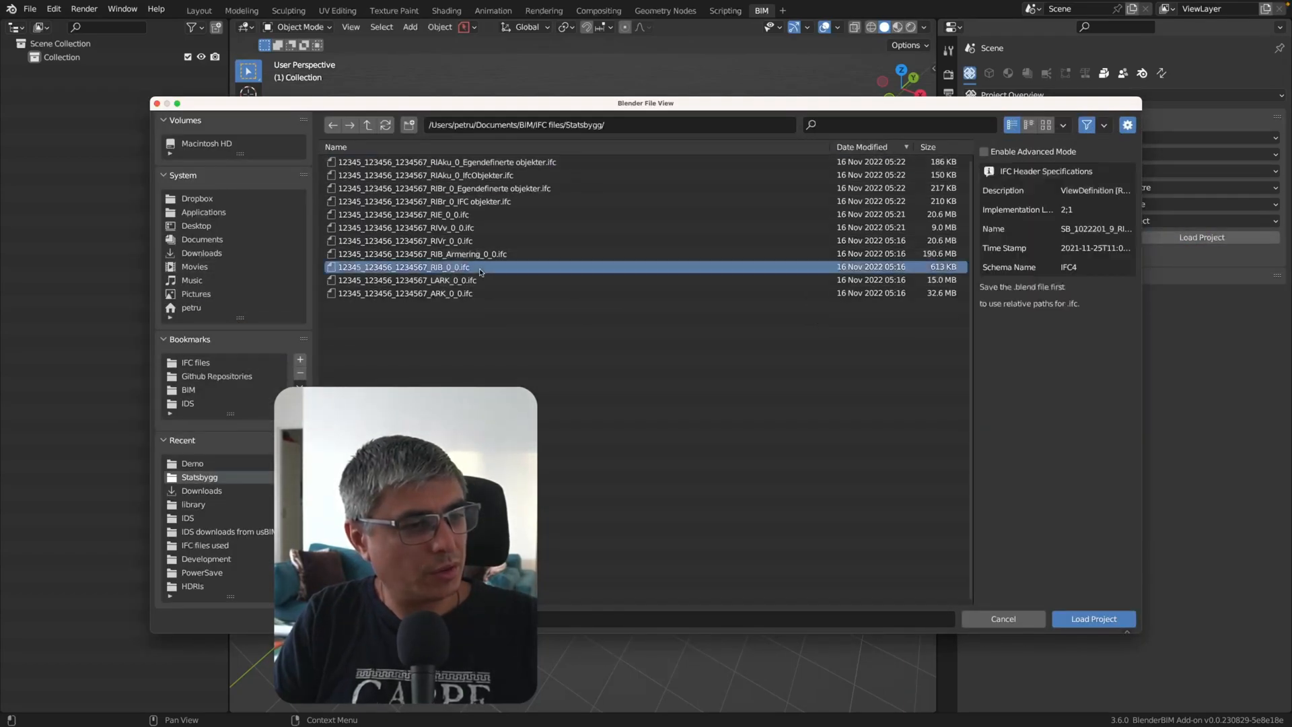
click(1092, 619)
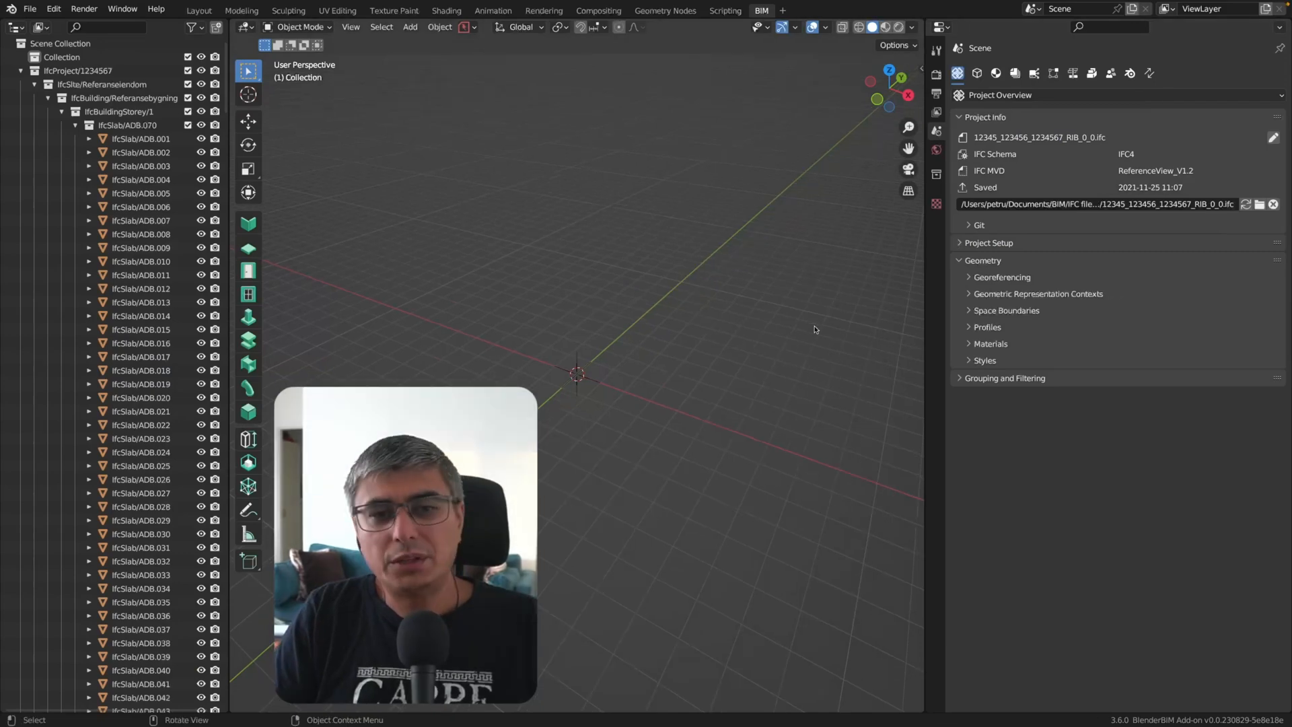
mouse_move(673, 355)
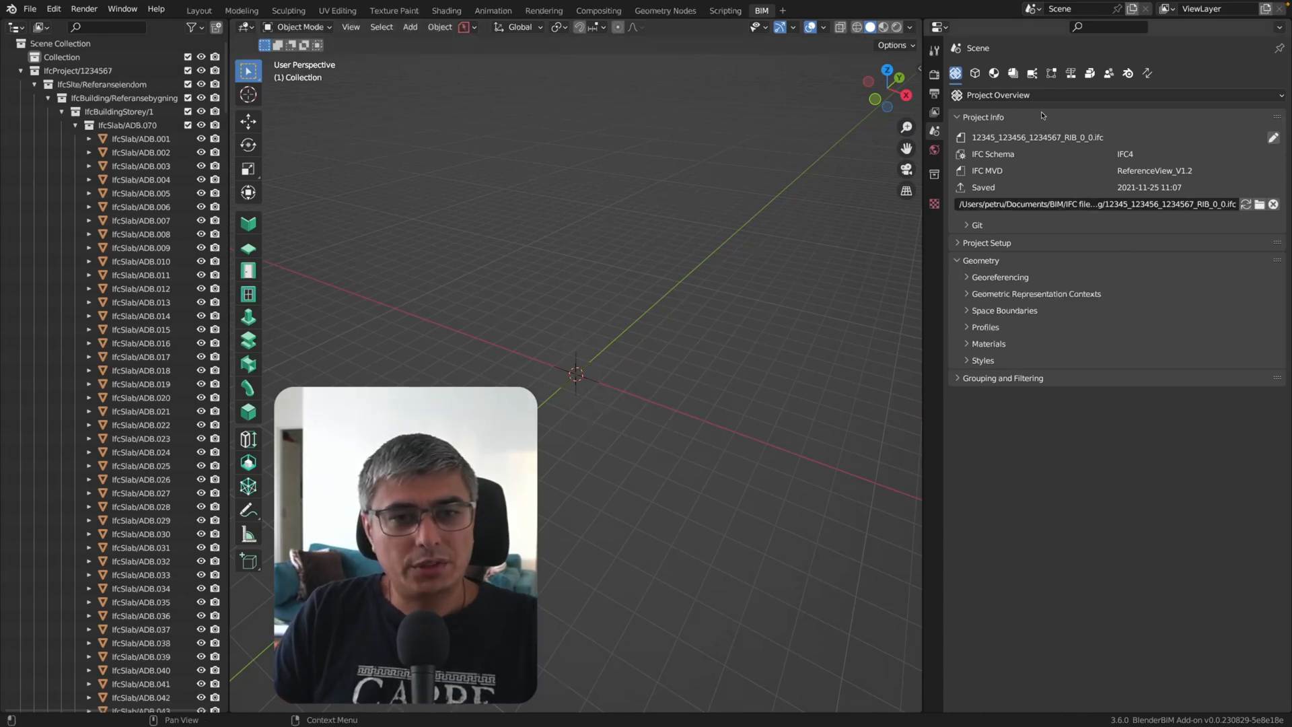
Run IfcTester with Statsbygg RIB.ids and HTML report generation enabled.
click(1108, 73)
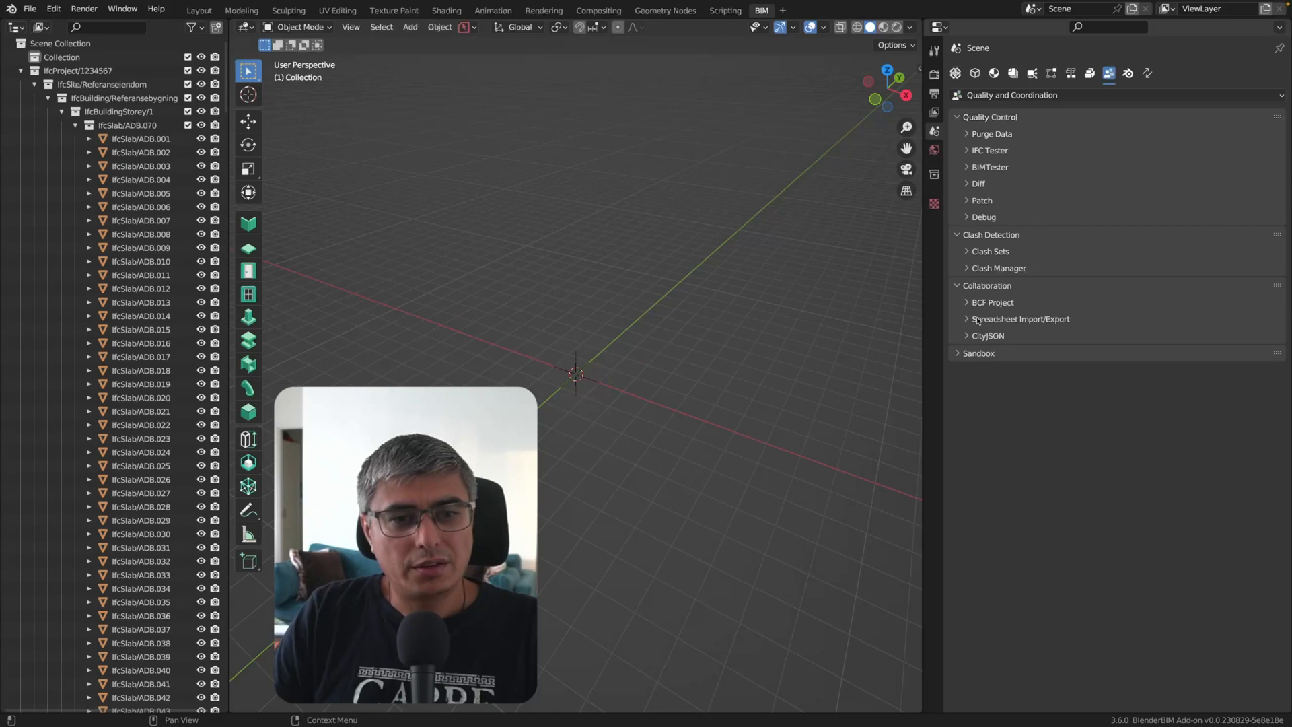
click(988, 151)
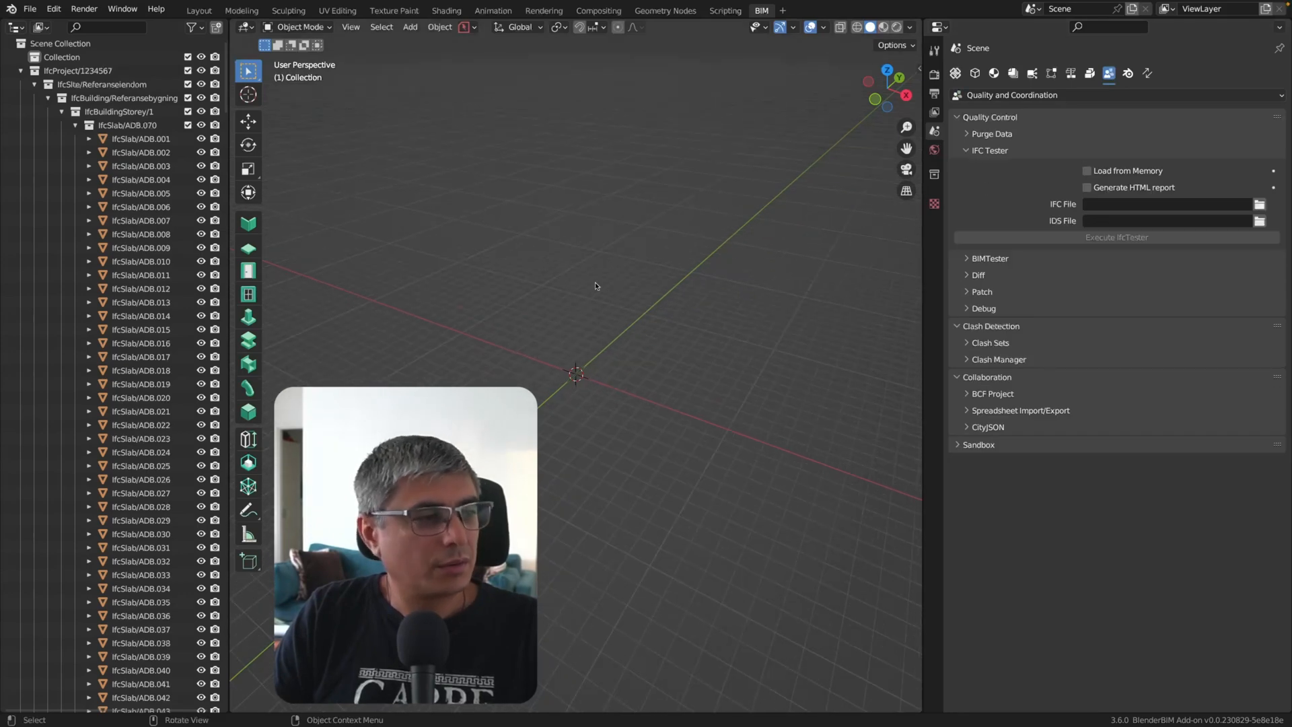
click(140, 193)
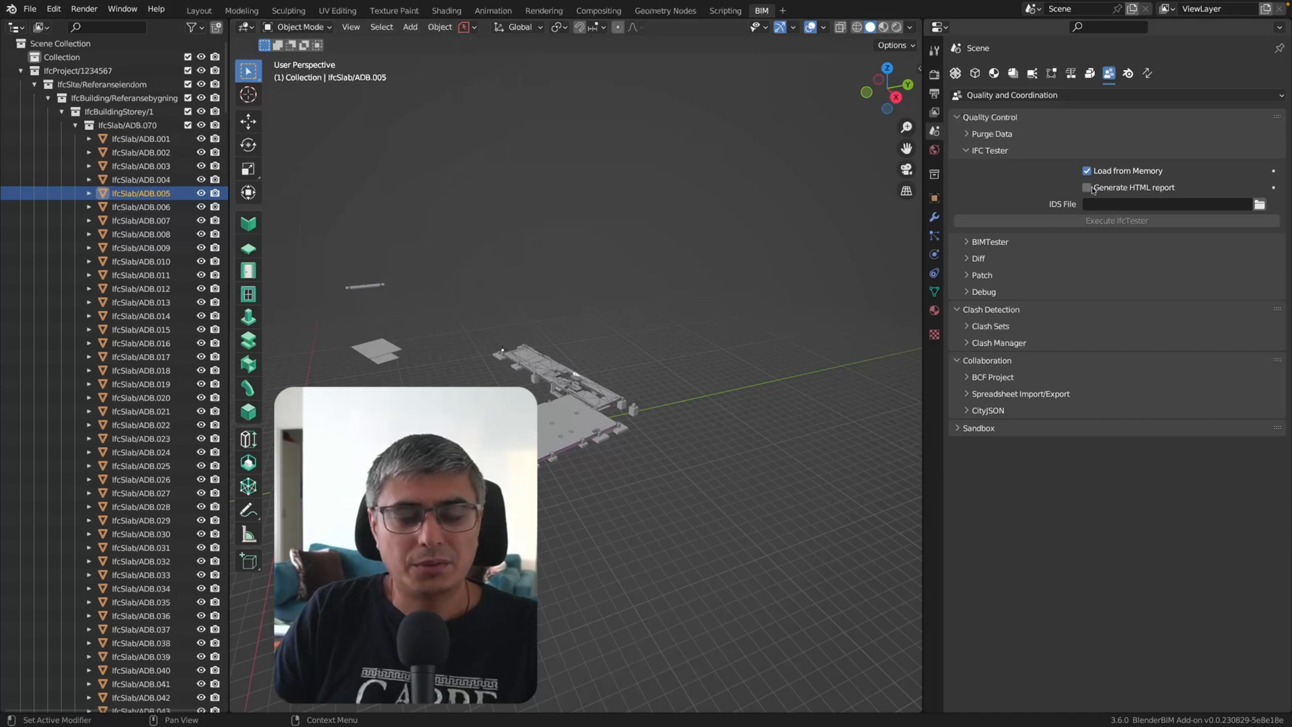
click(1087, 187)
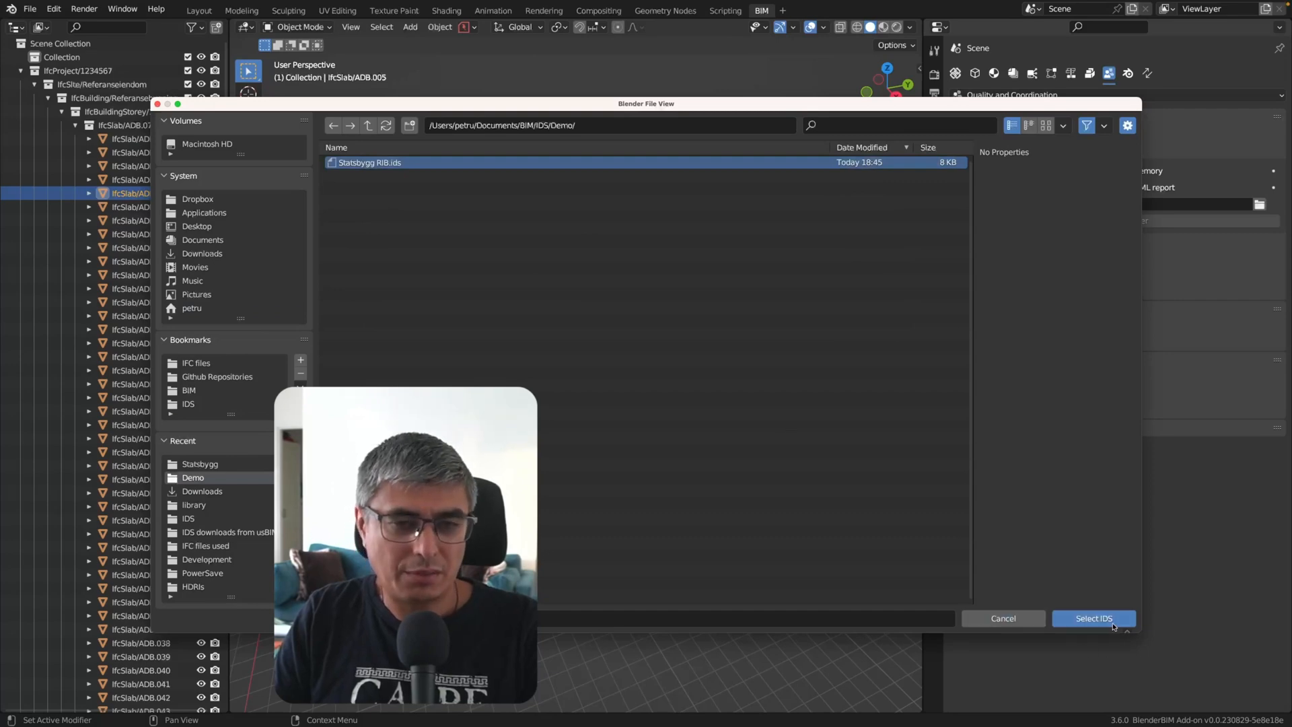
click(1092, 618)
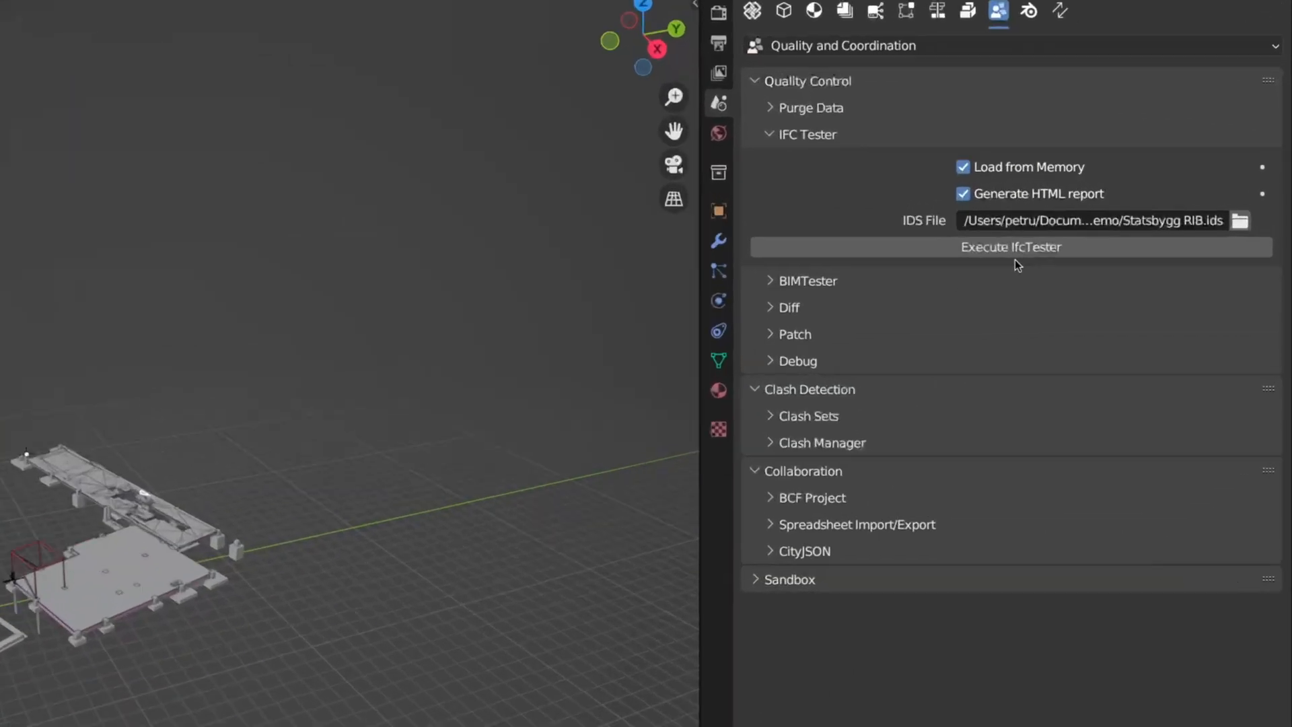
click(1010, 246)
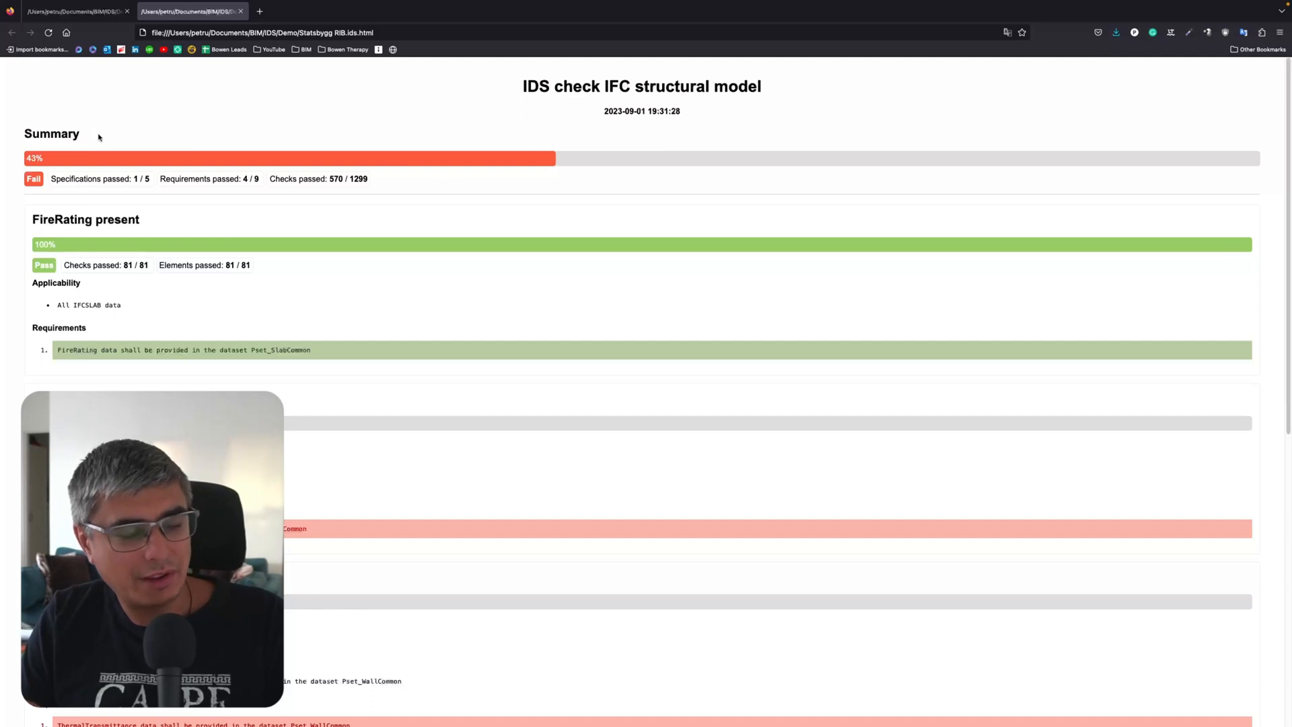
double_click(52, 133)
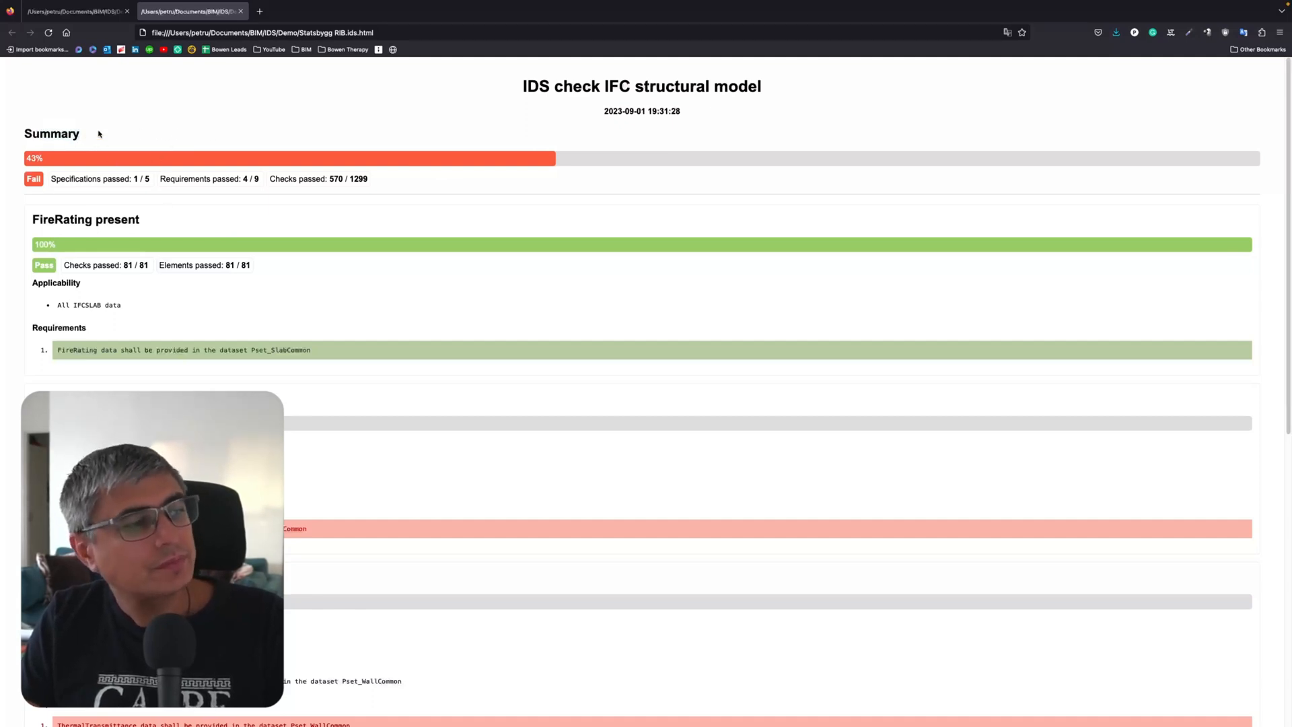
mouse_move(67, 184)
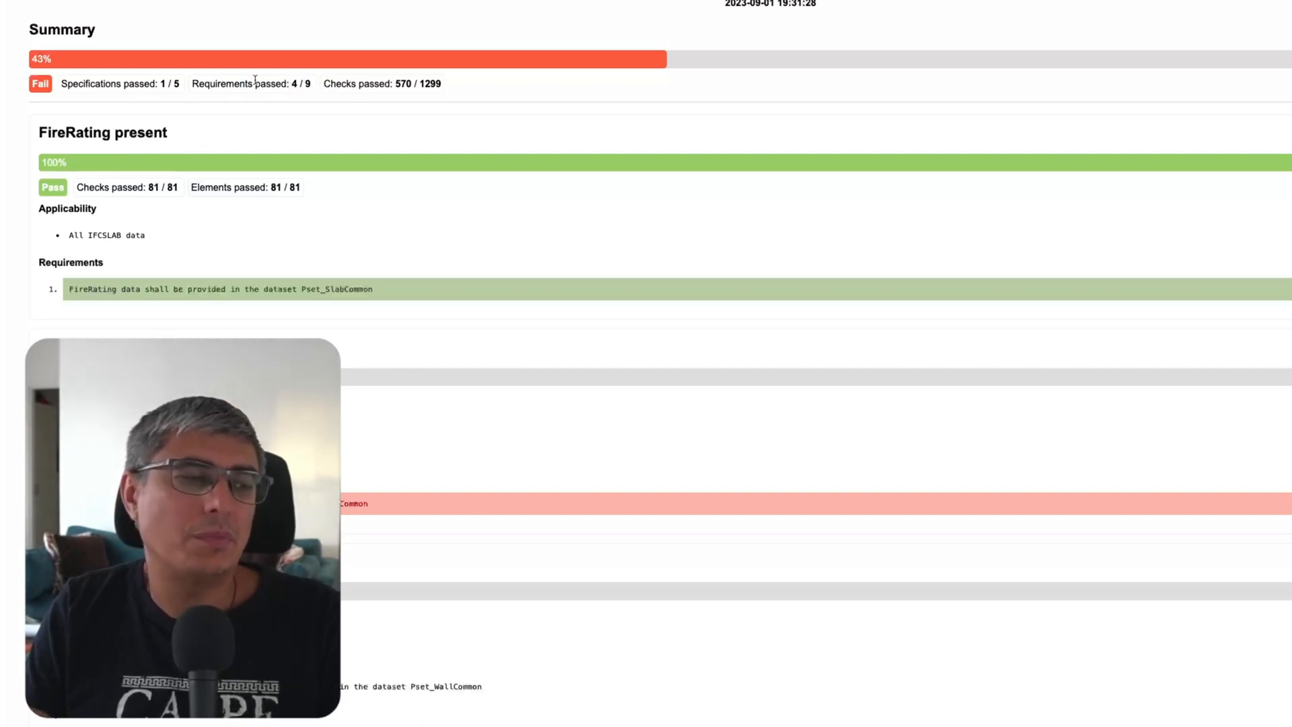
mouse_move(258, 95)
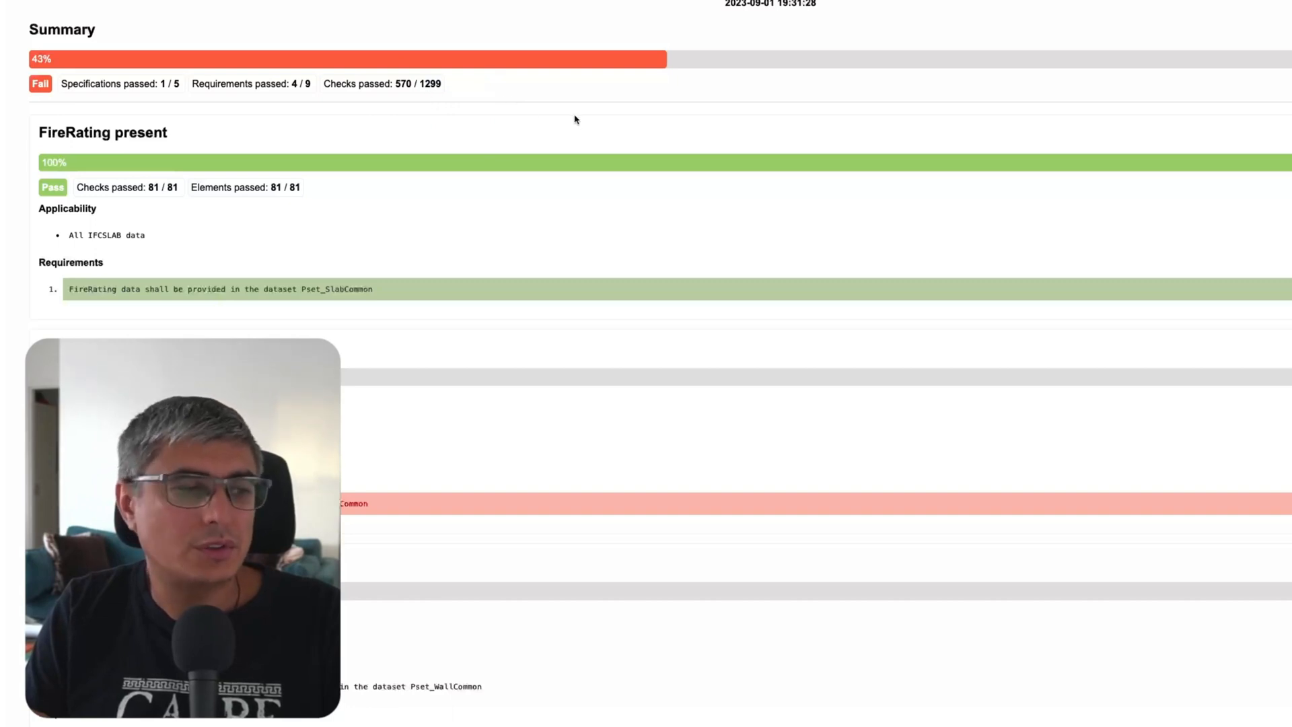
scroll(down, 3)
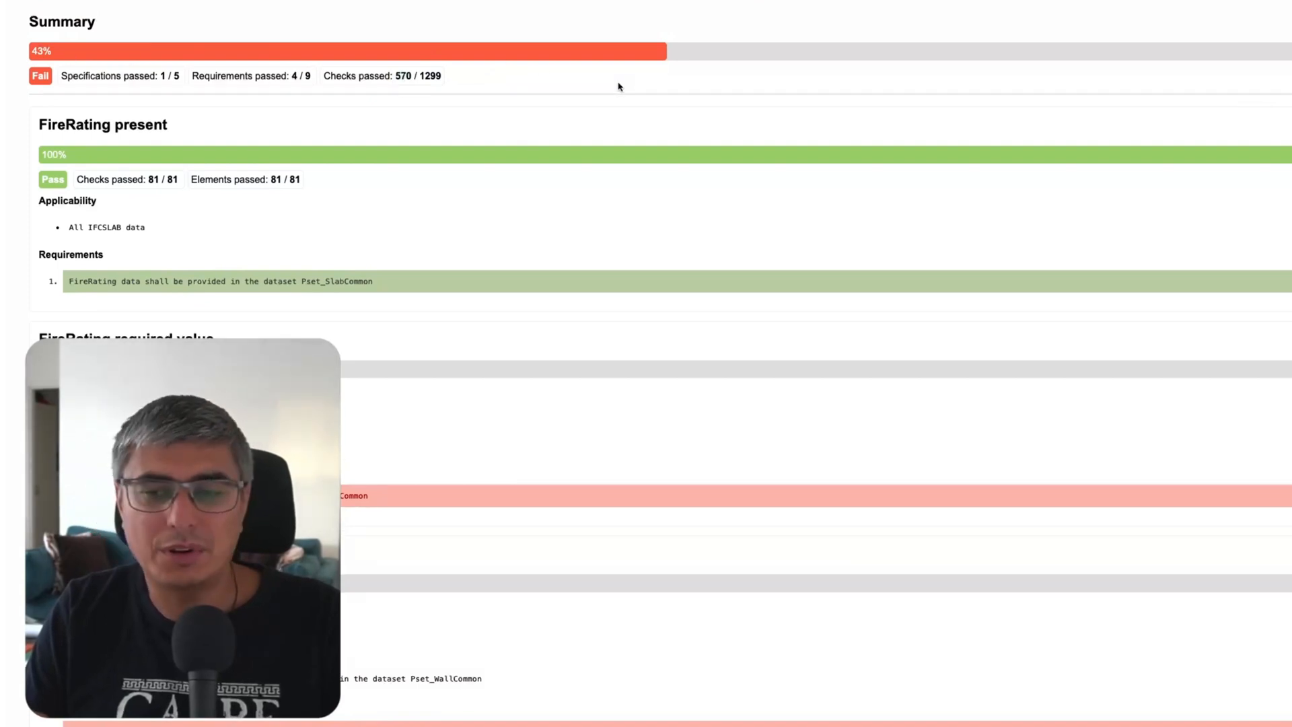
Scroll the report to the FireRating required value table of 81 failing slabs.
scroll(down, 3)
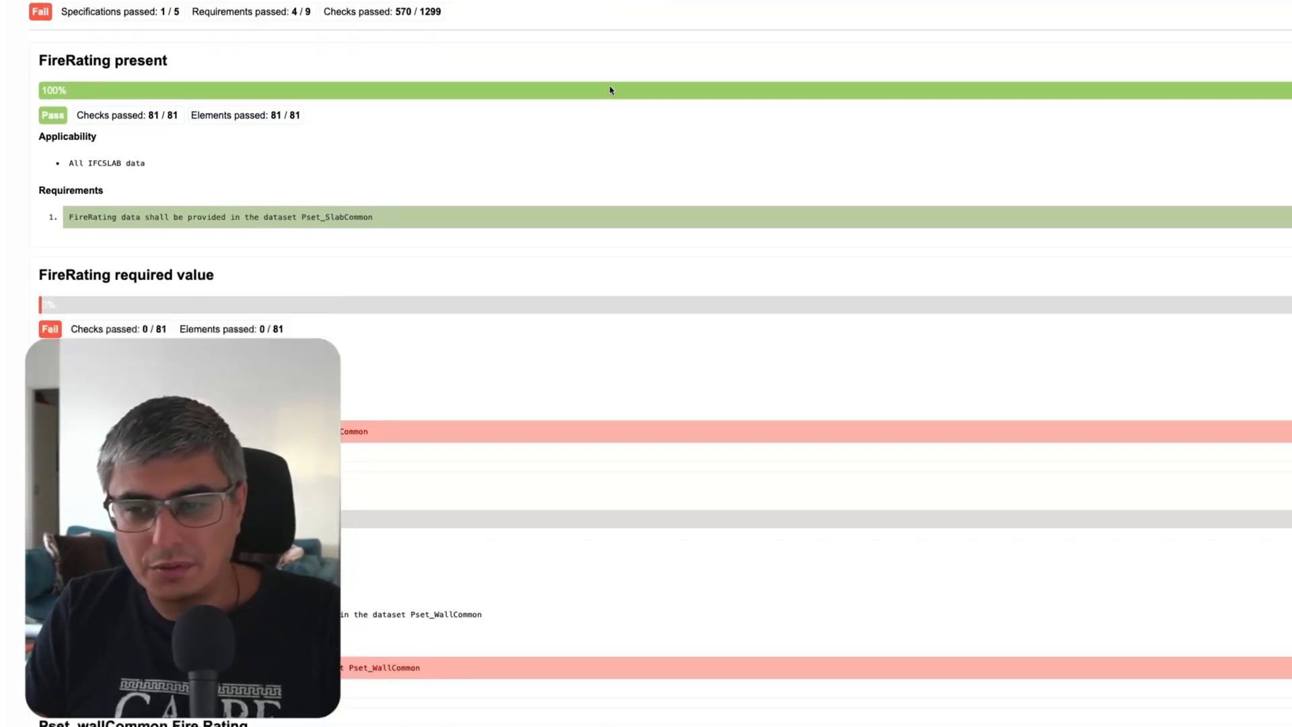
scroll(down, 3)
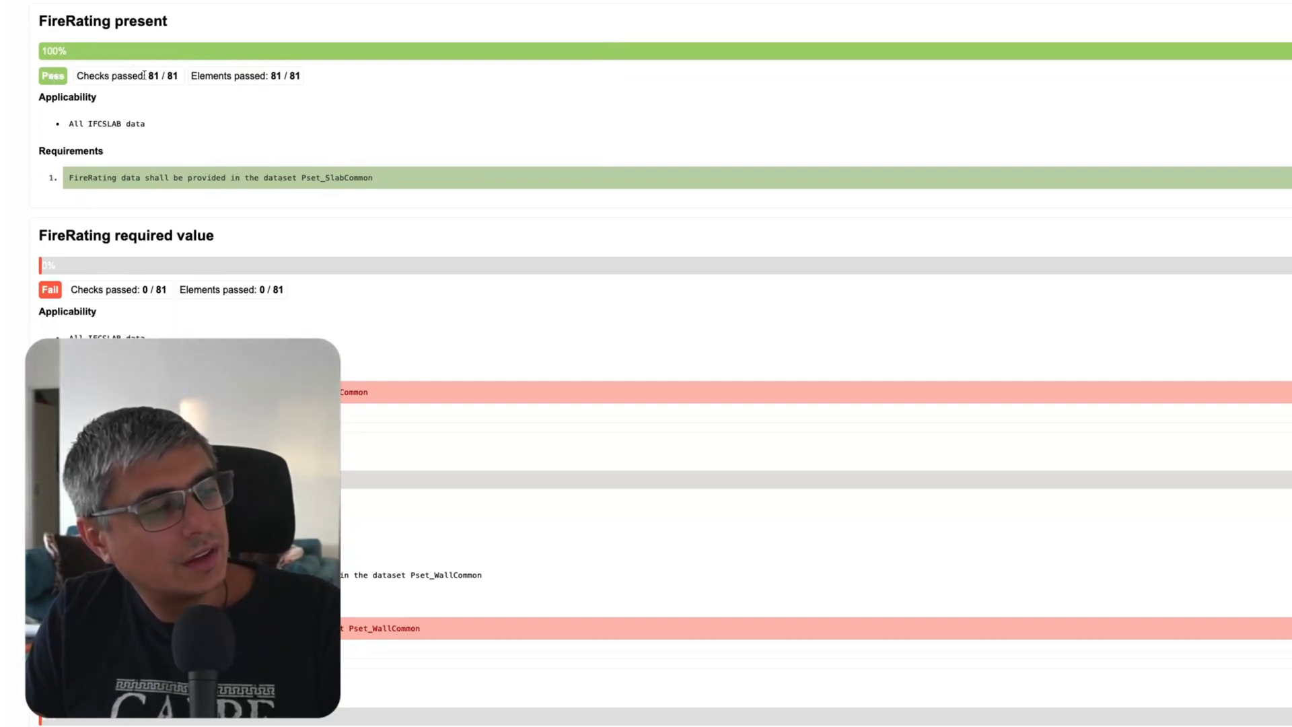
mouse_move(209, 115)
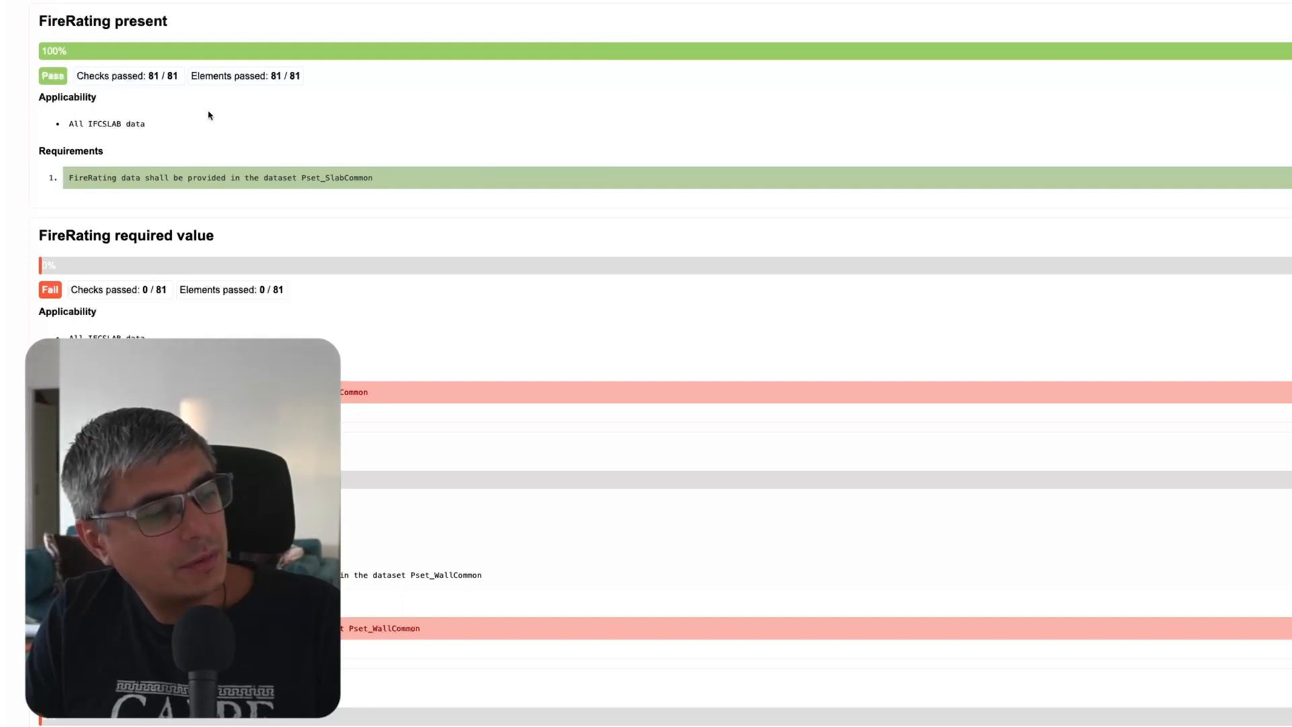
mouse_move(190, 96)
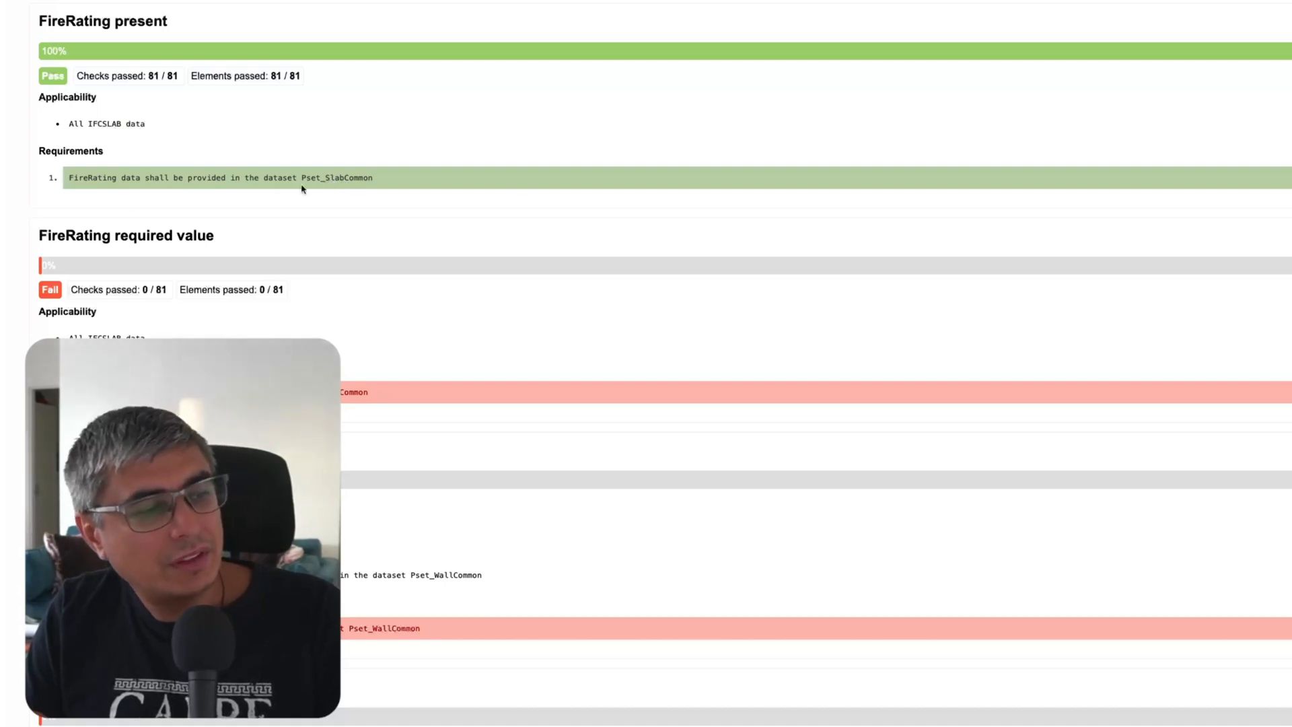
scroll(down, 3)
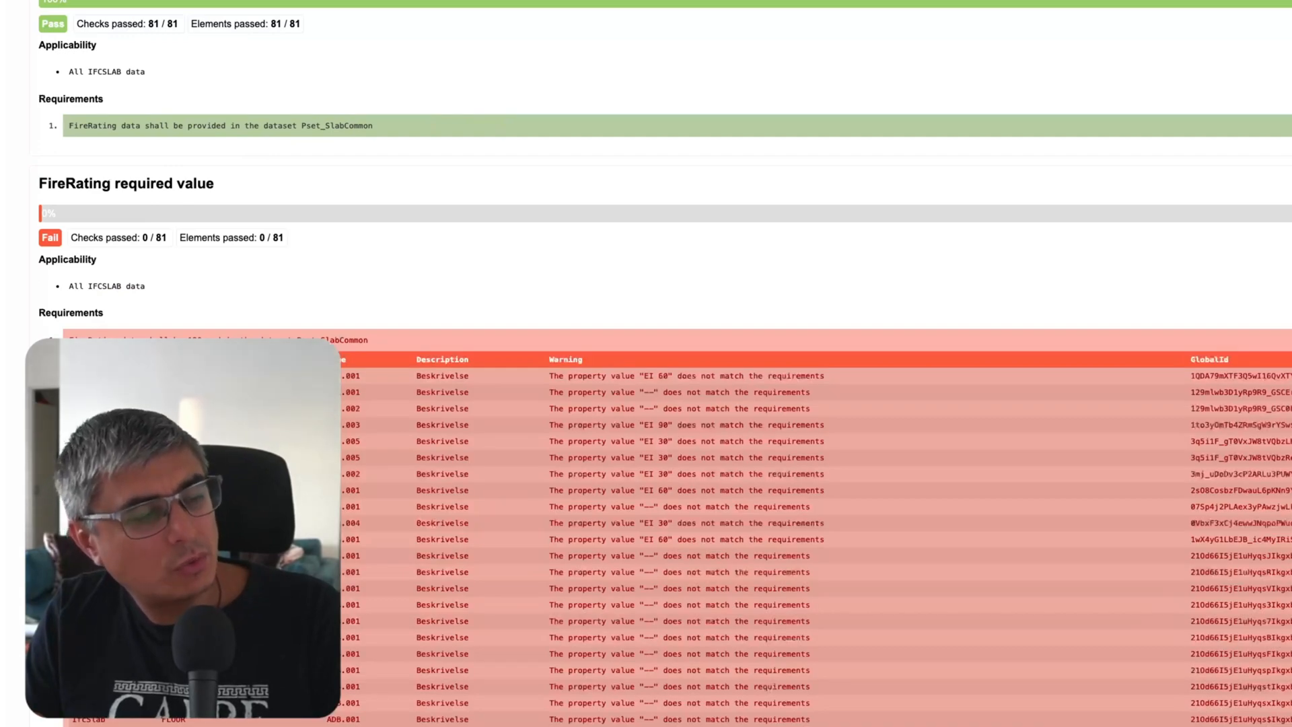
scroll(down, 3)
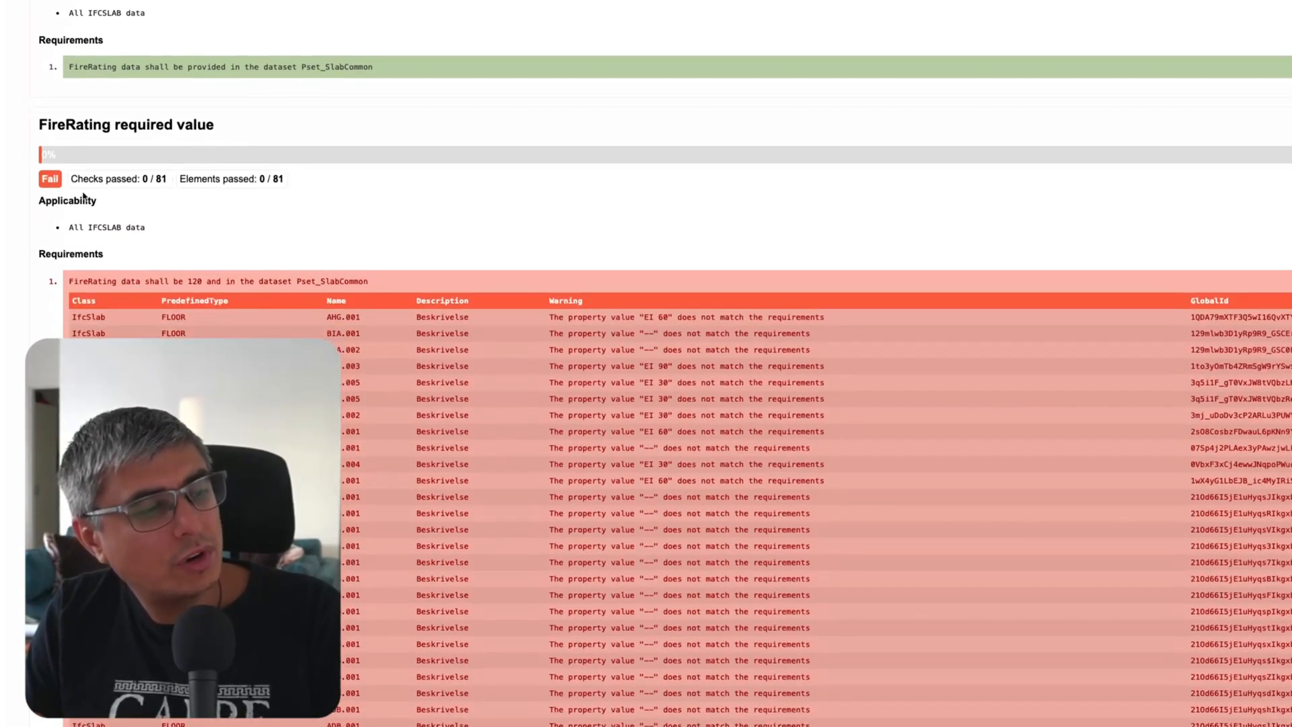
scroll(down, 3)
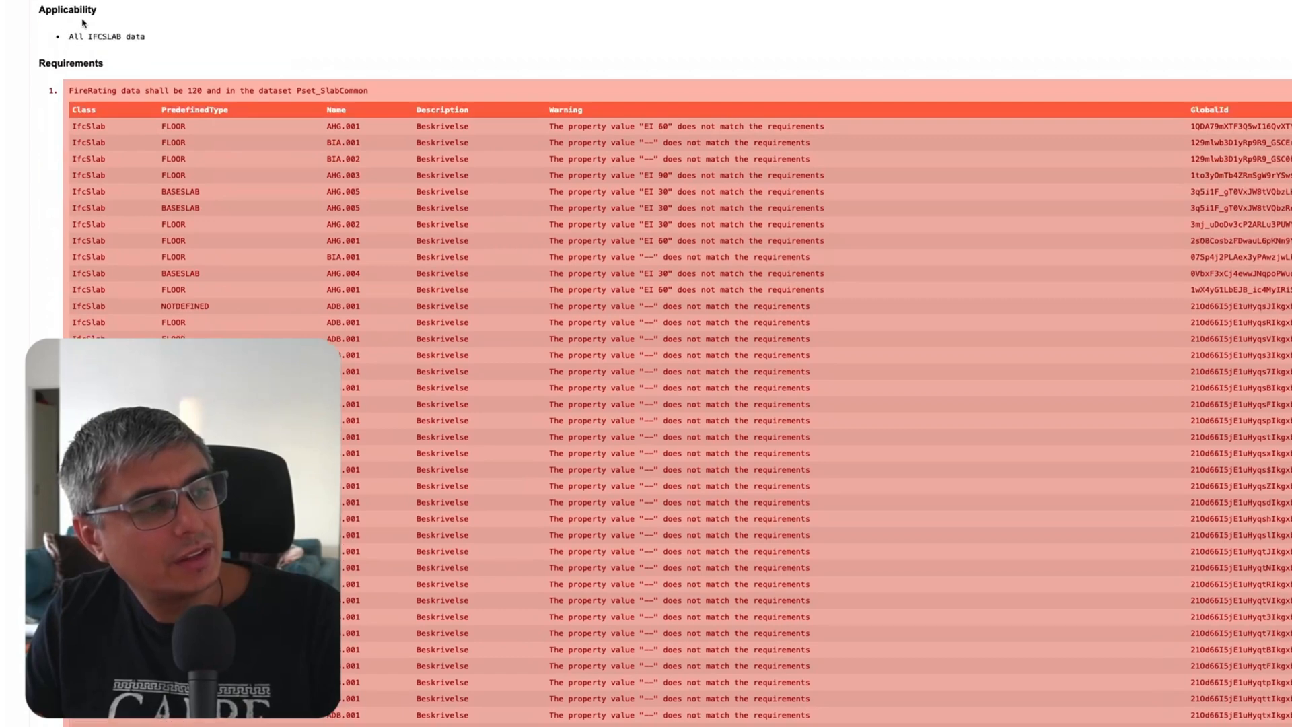
scroll(down, 3)
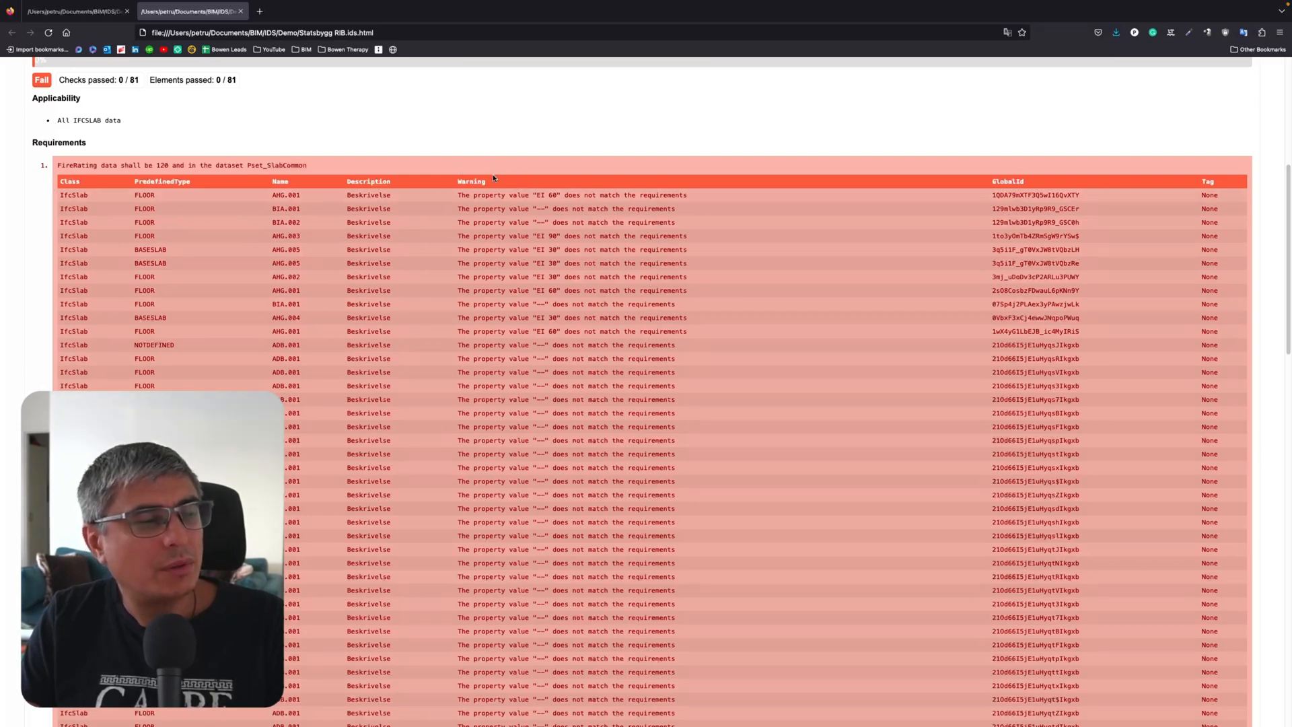
mouse_move(732, 189)
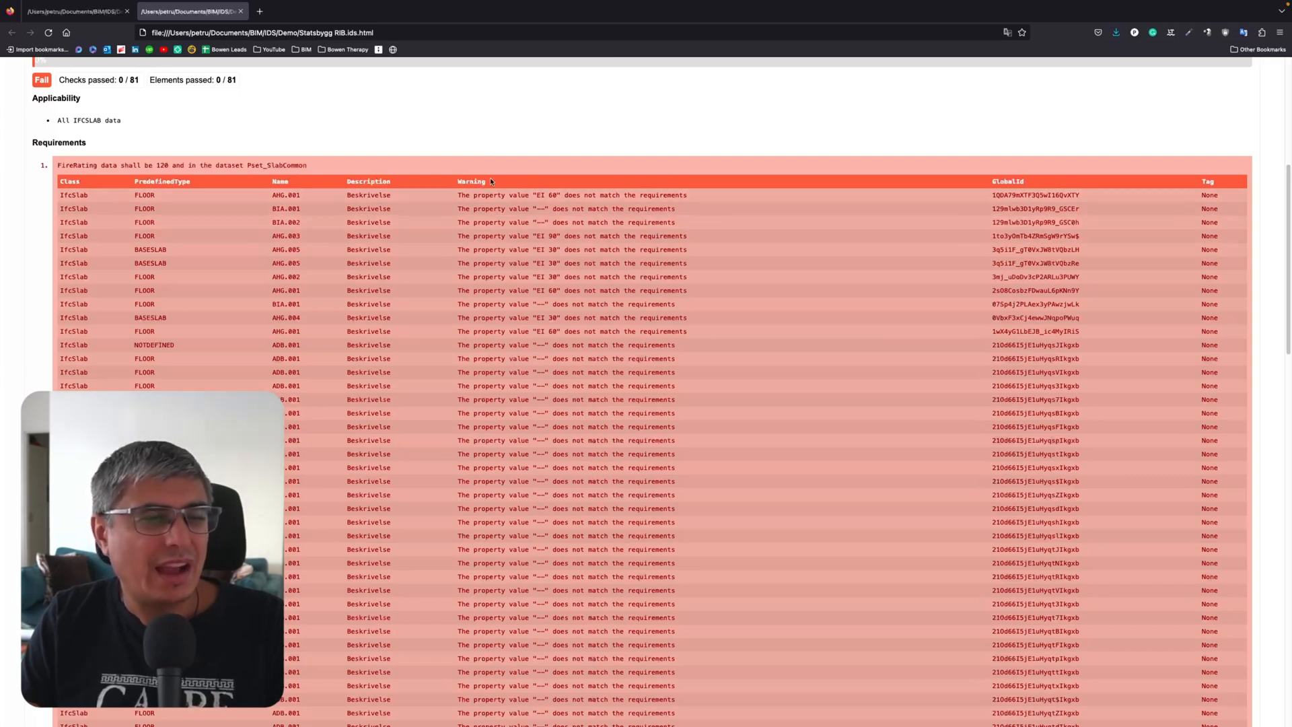
mouse_move(355, 246)
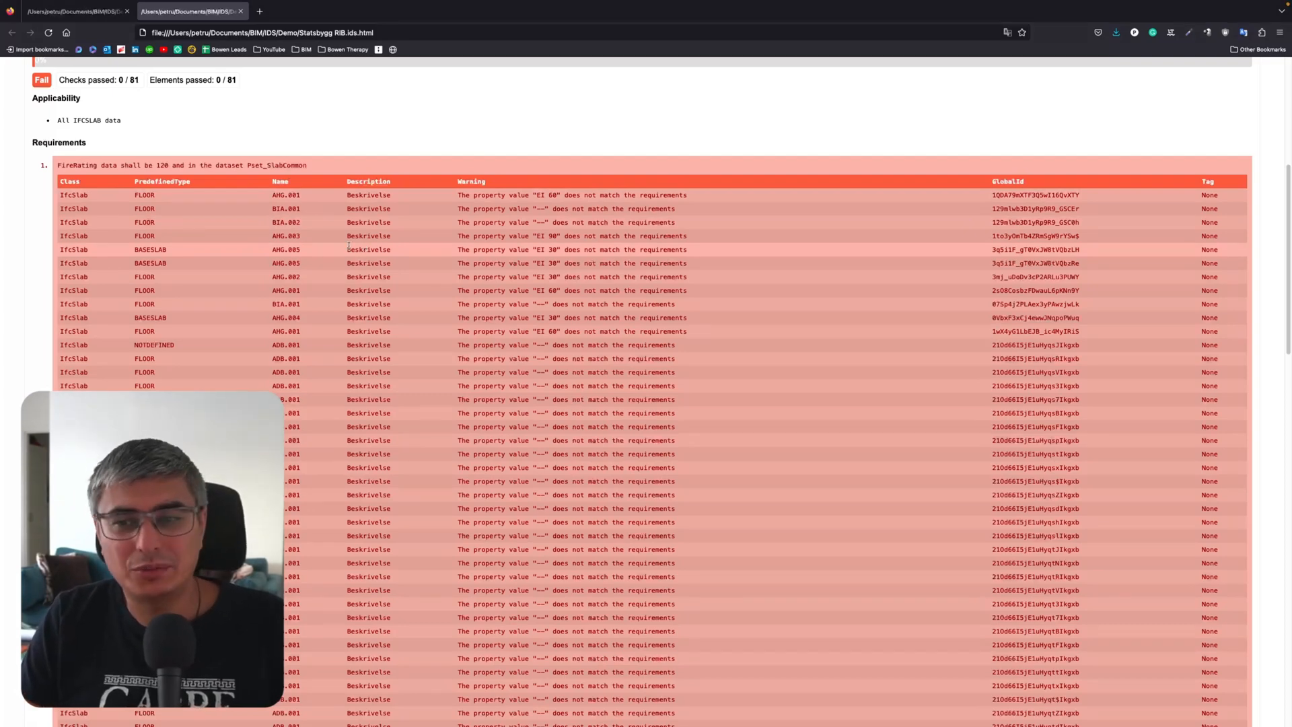
scroll(down, 3)
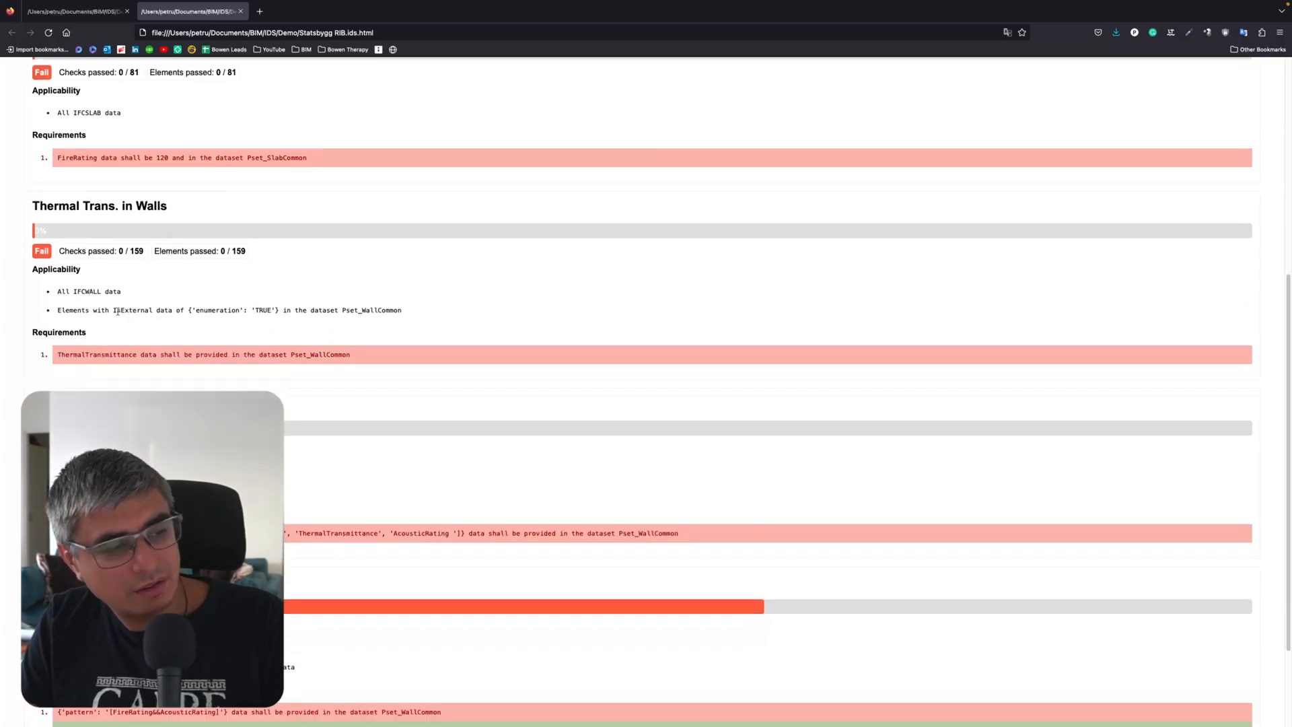
Scroll to Pset_wallCommon complete (489 of 815 passed) and its failing IfcWall table.
scroll(down, 3)
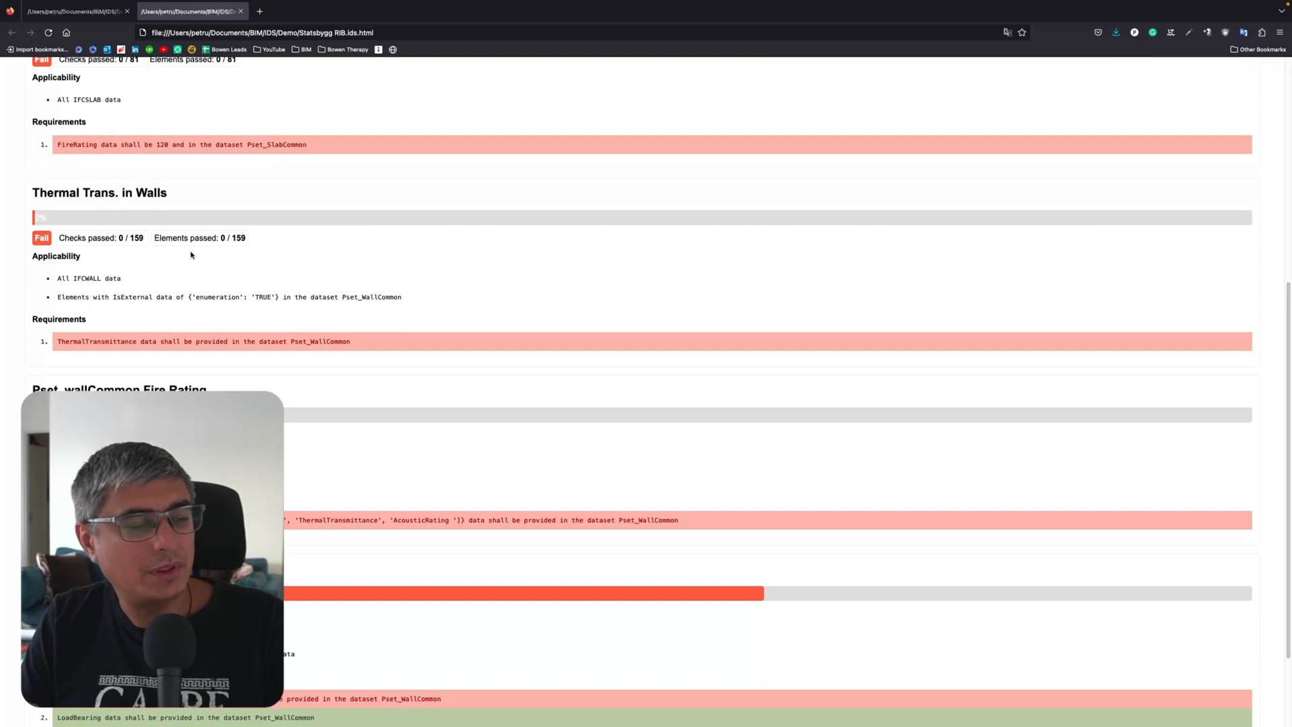
scroll(down, 3)
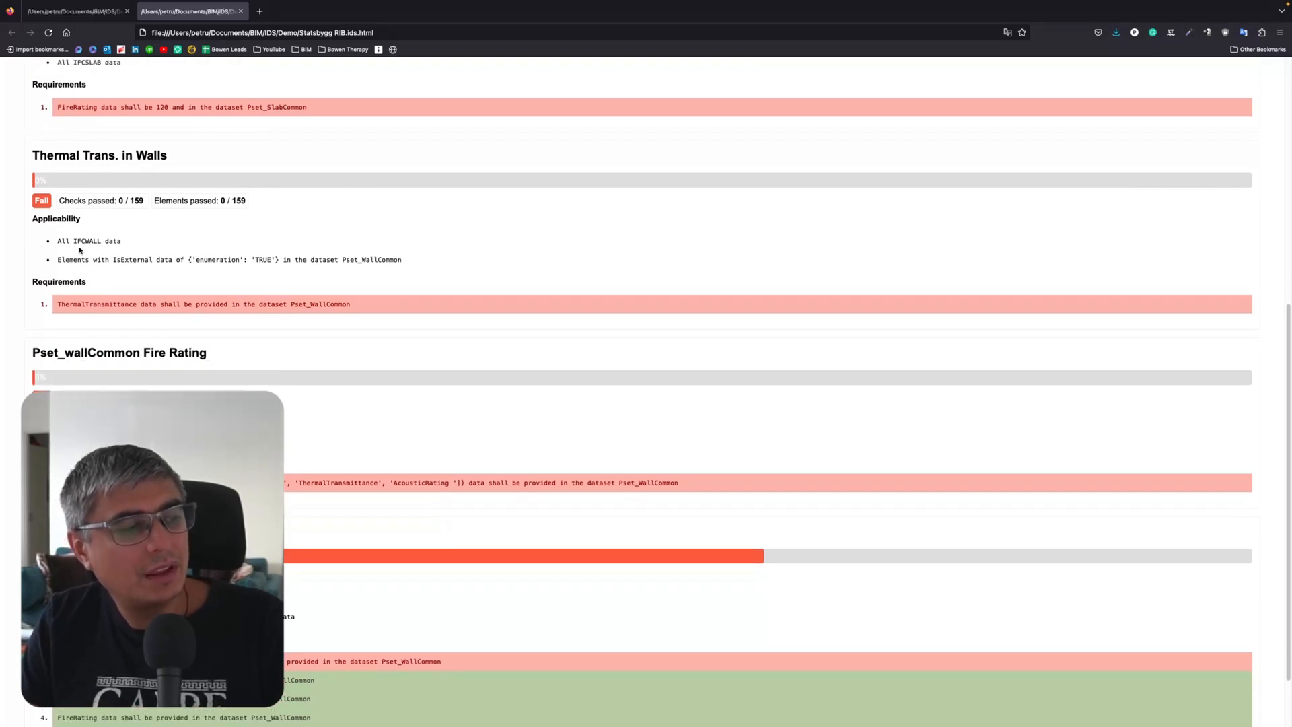
mouse_move(167, 268)
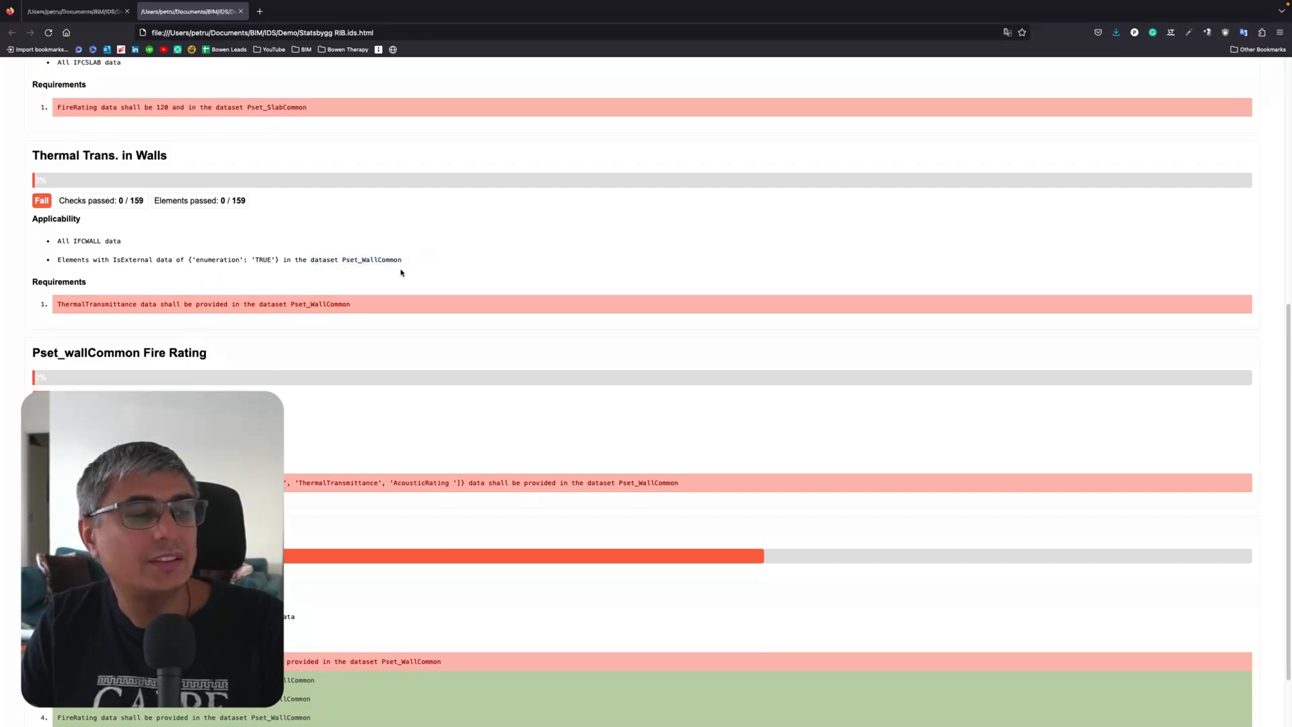
scroll(down, 3)
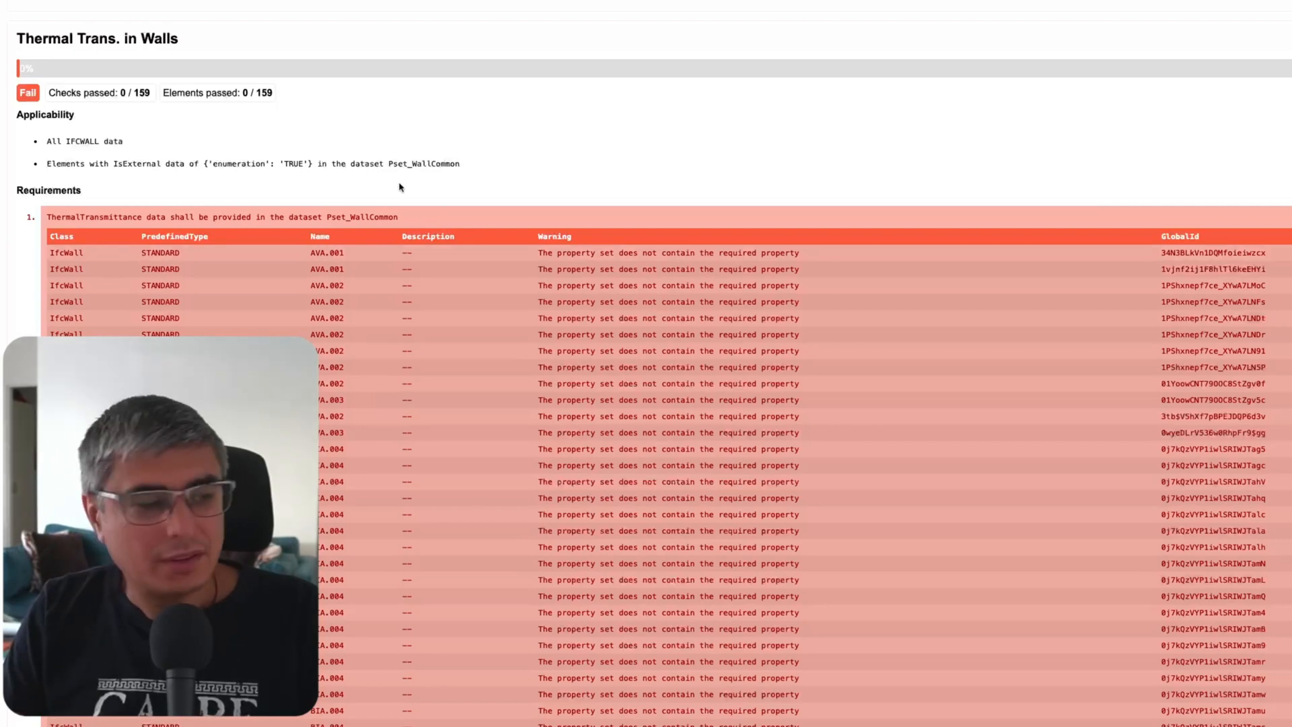
scroll(down, 3)
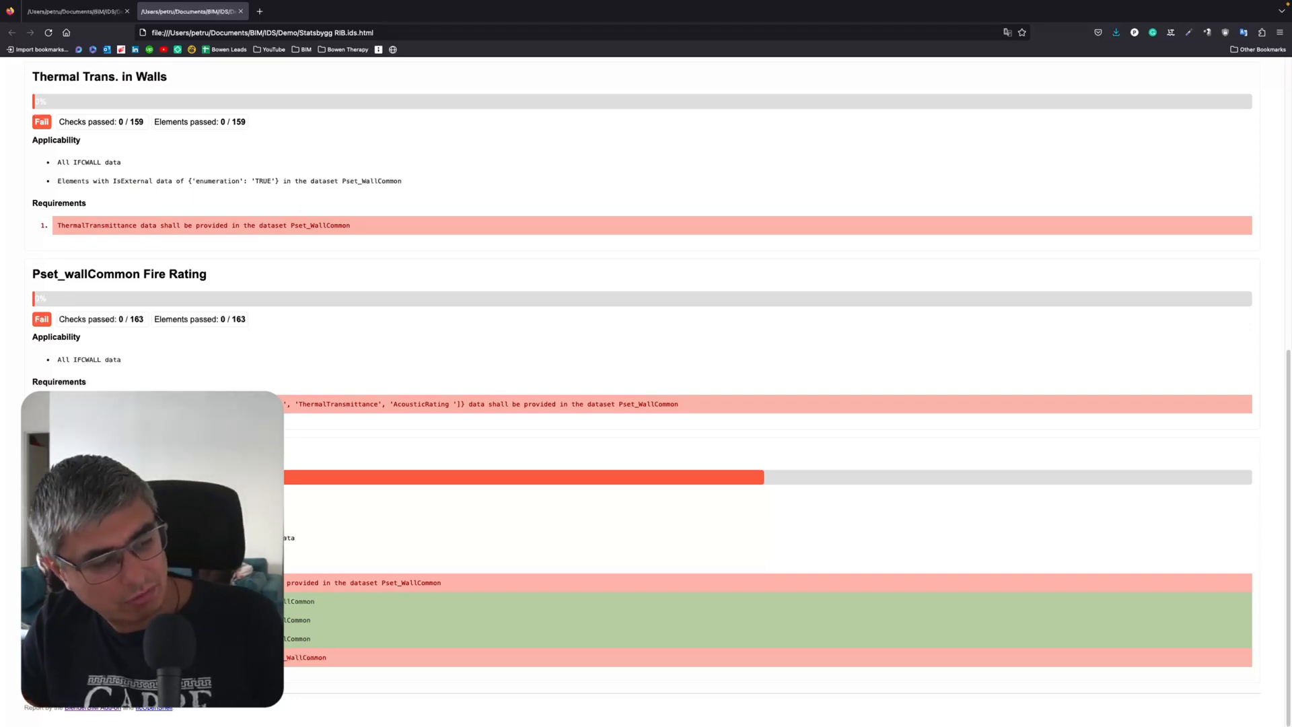
scroll(down, 3)
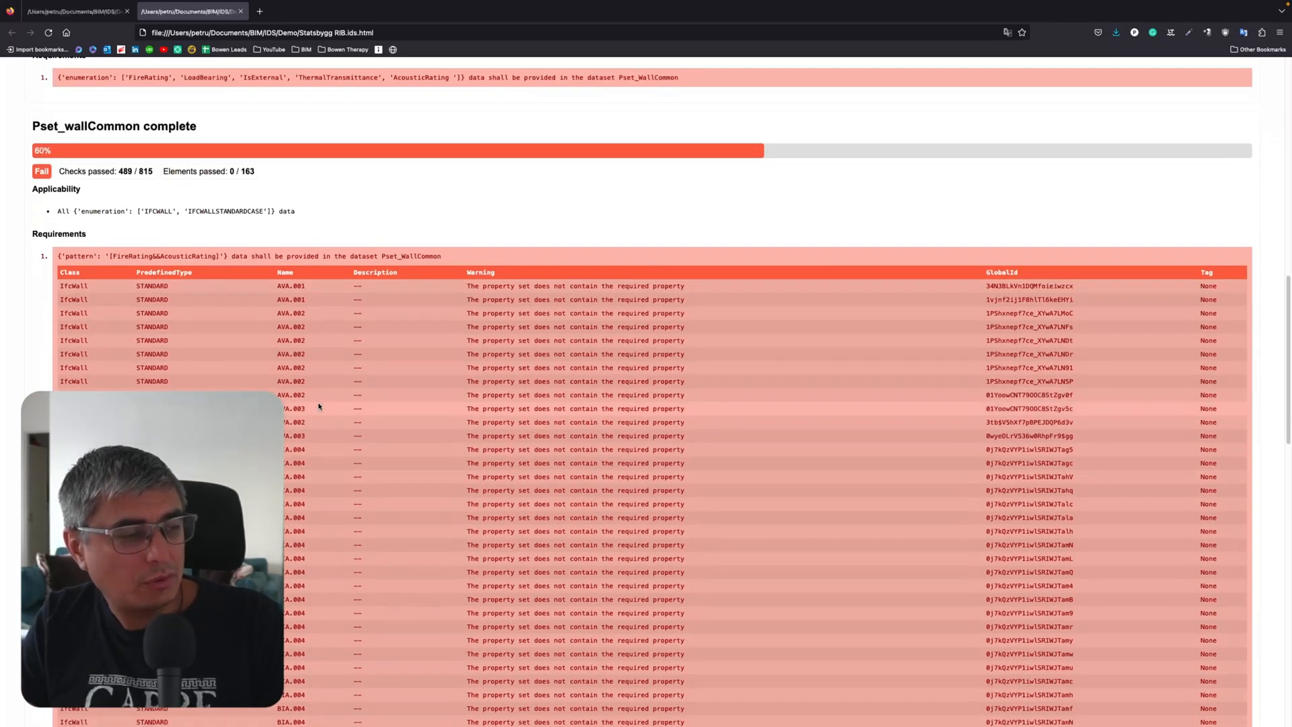
scroll(down, 3)
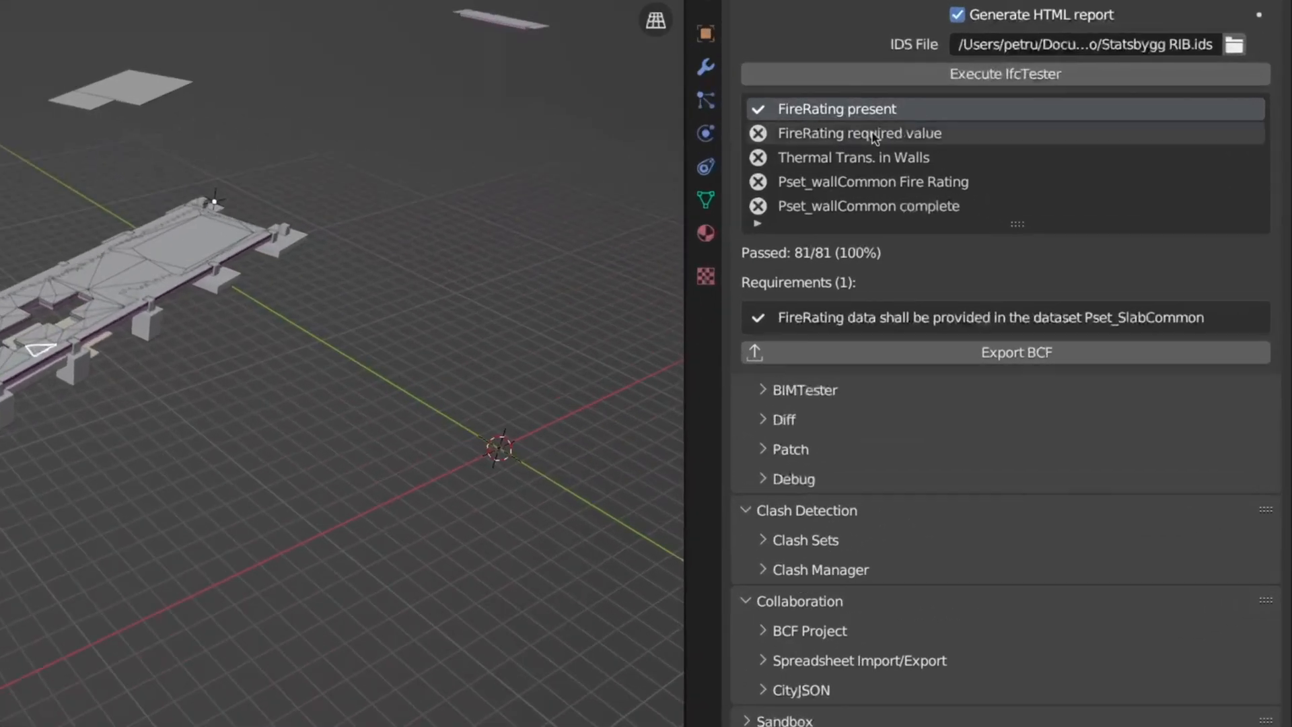
View the Pset_wallCommon Fire Rating results, then FireRating required value failing 0/81.
click(859, 133)
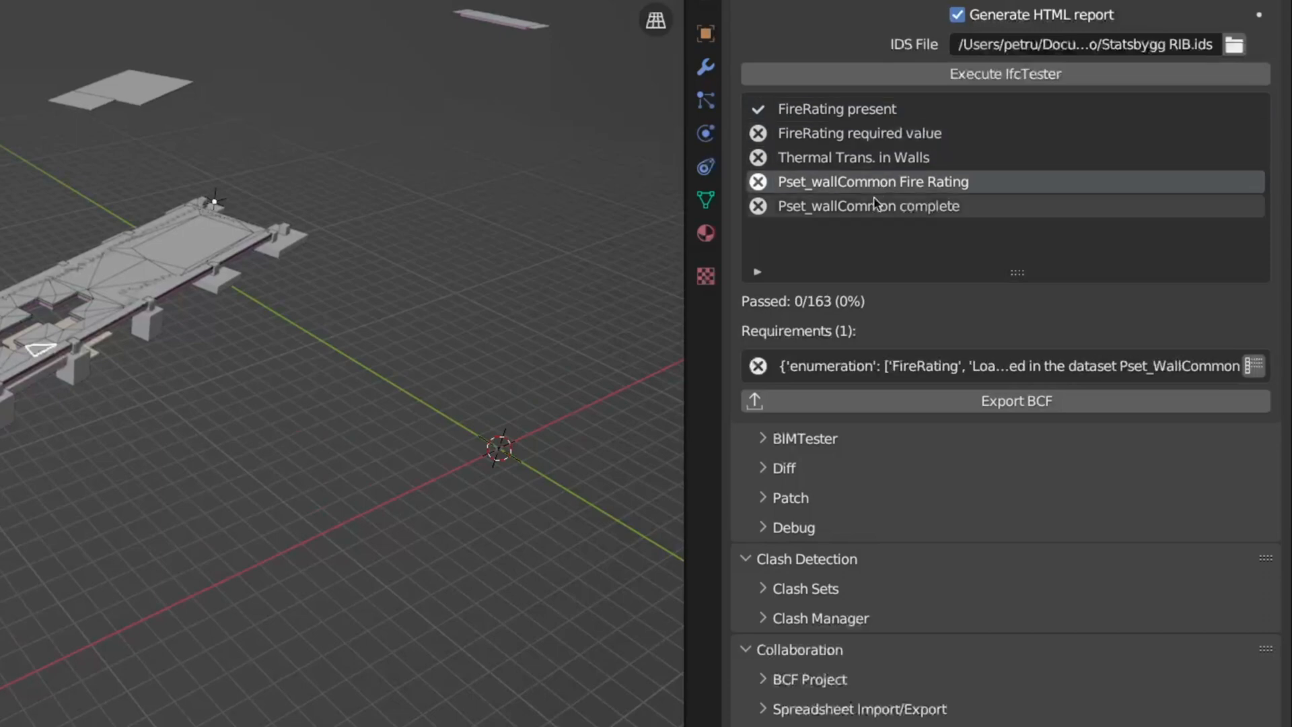
click(859, 132)
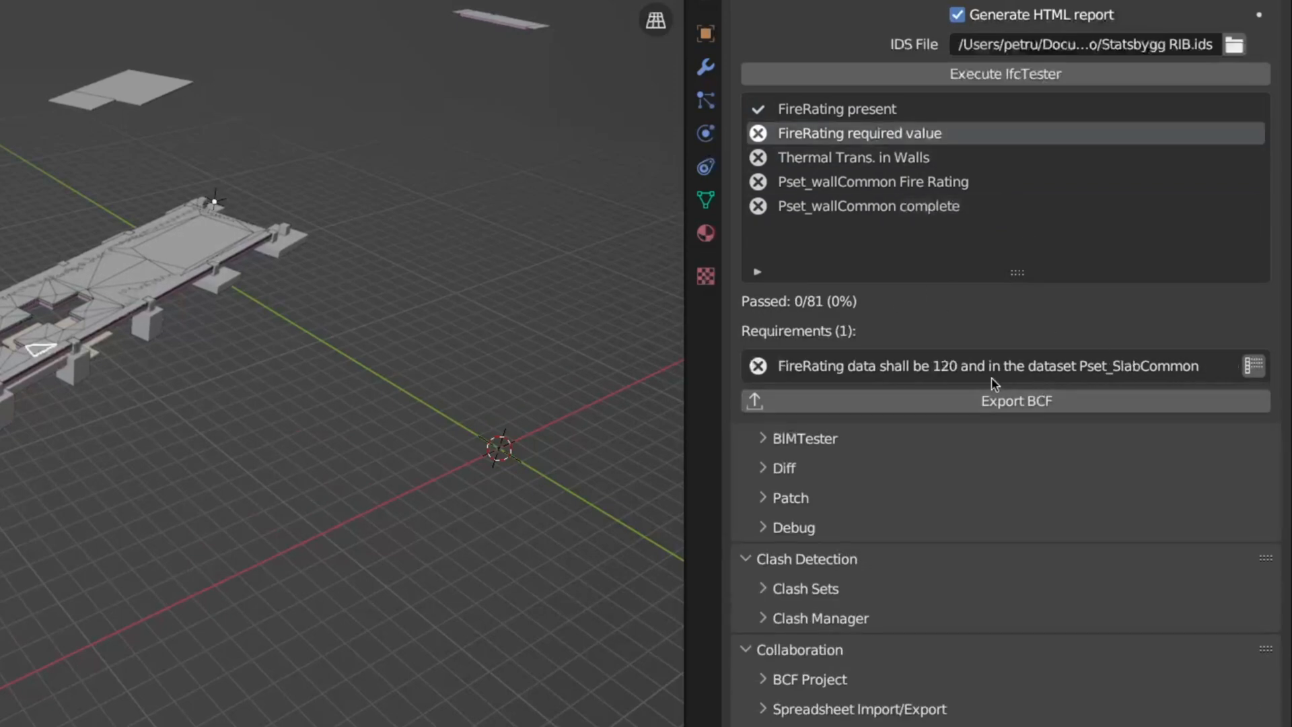
mouse_move(763, 381)
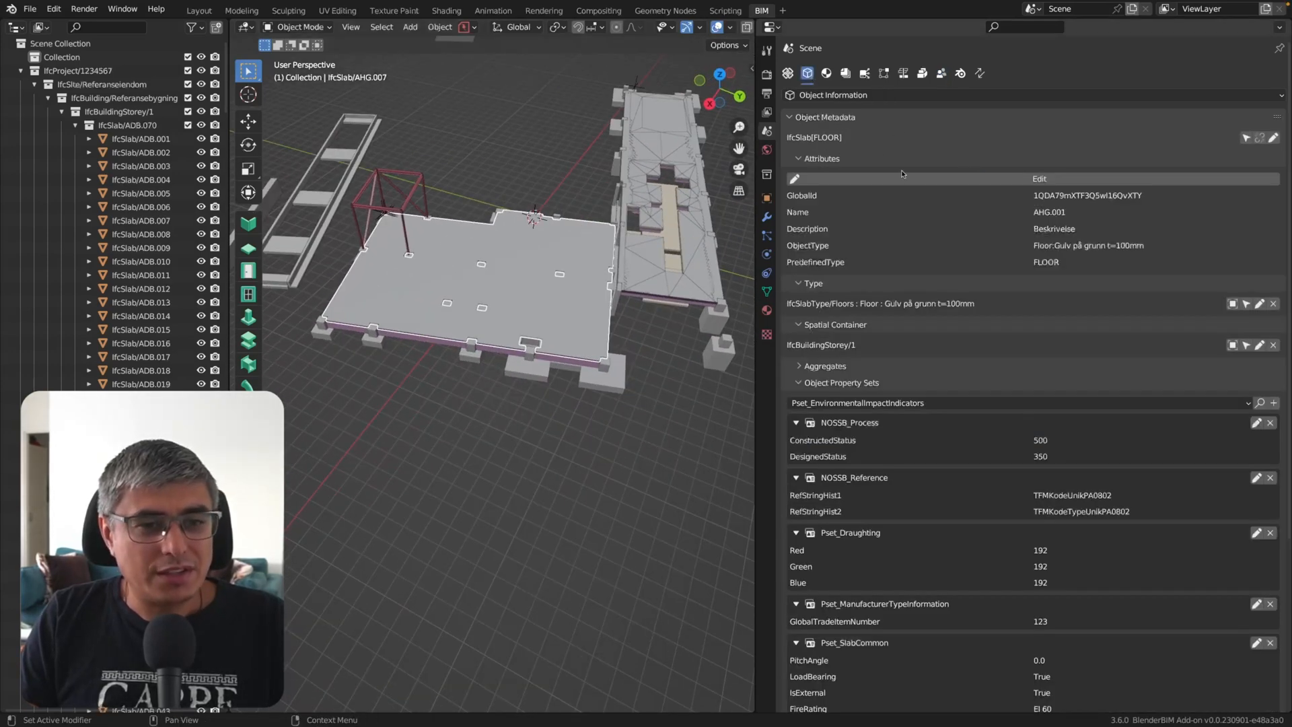
Compare the failing slabs against AHG.001's EI 60 FireRating, then begin BCF export.
click(940, 74)
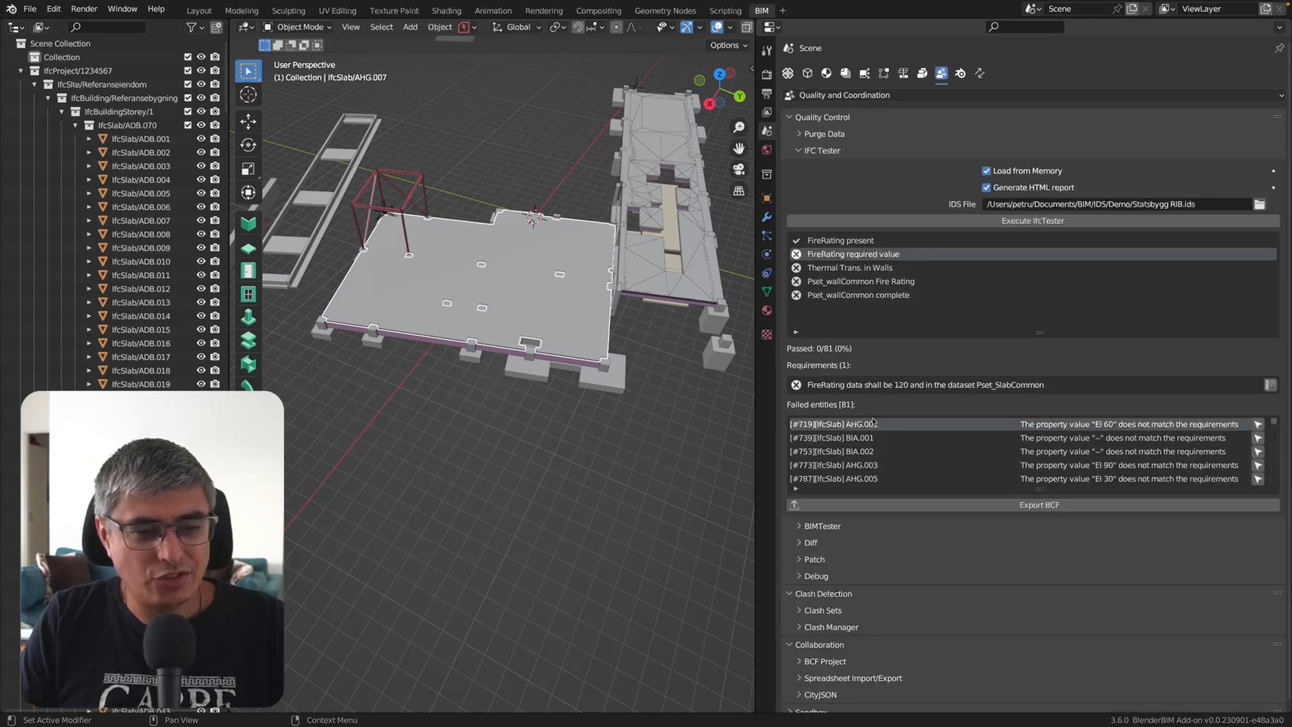
click(788, 73)
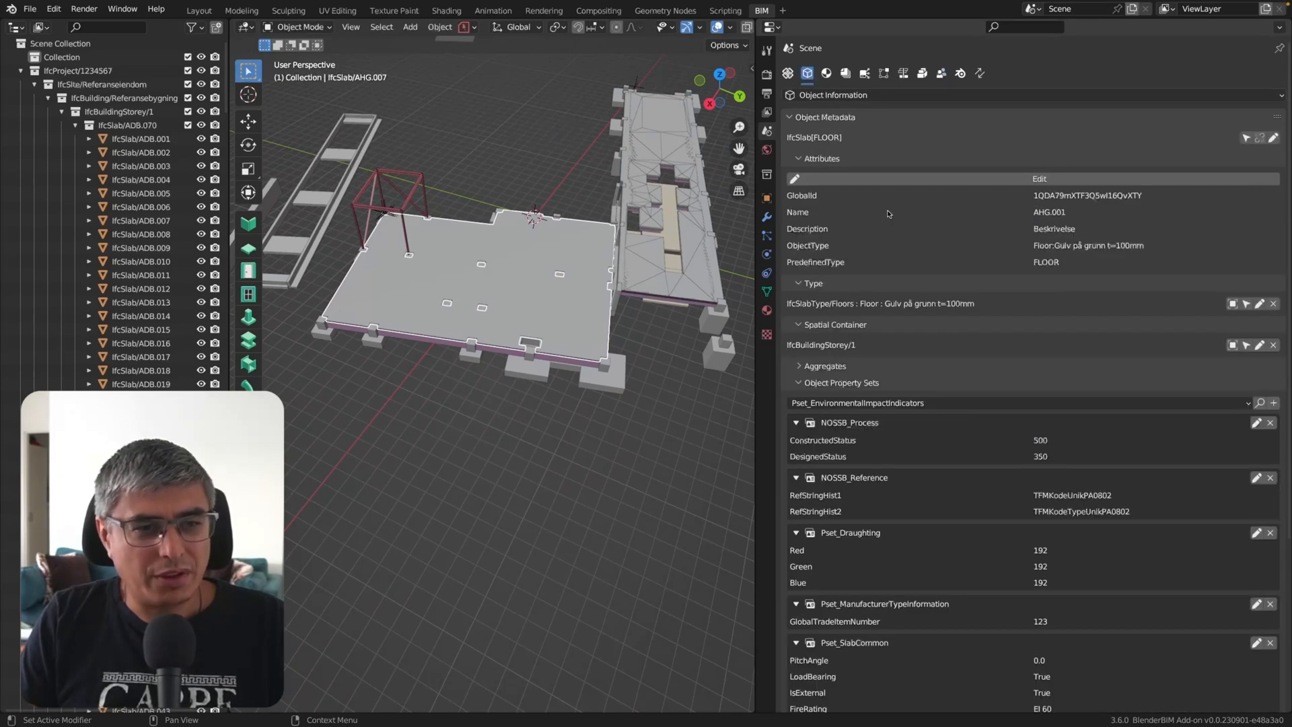
mouse_move(1014, 220)
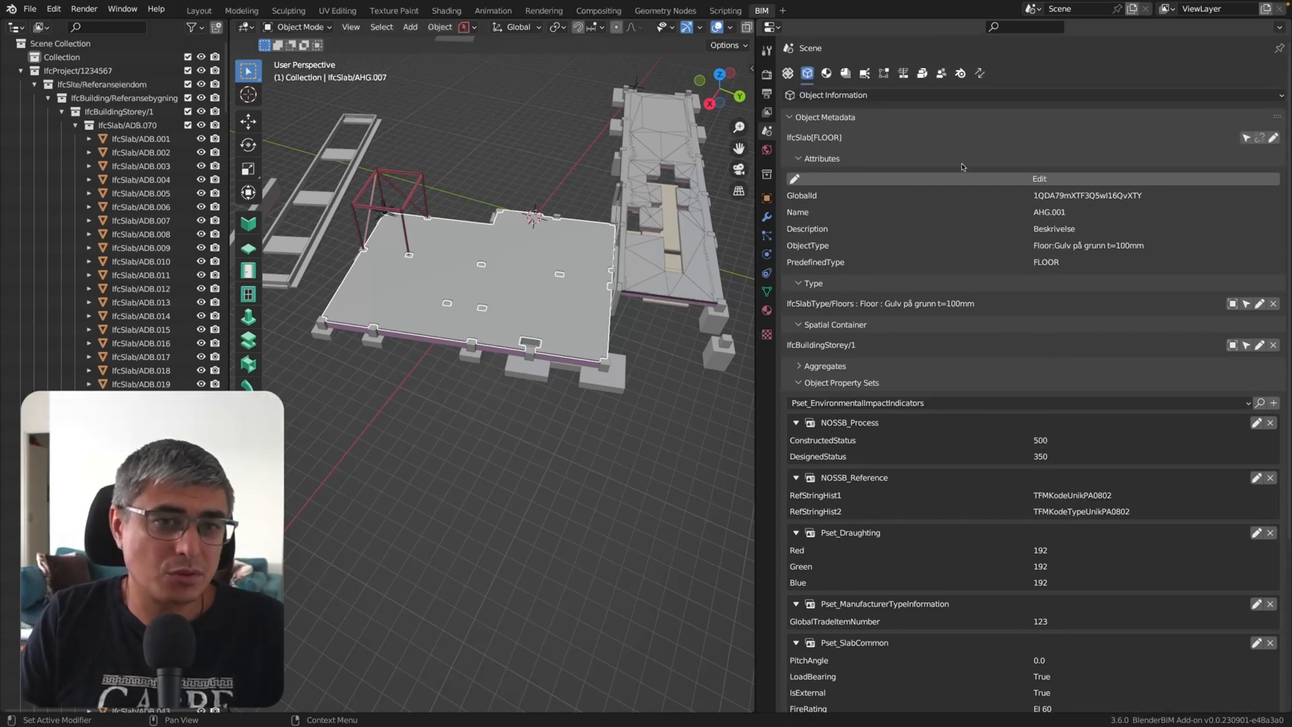
click(941, 73)
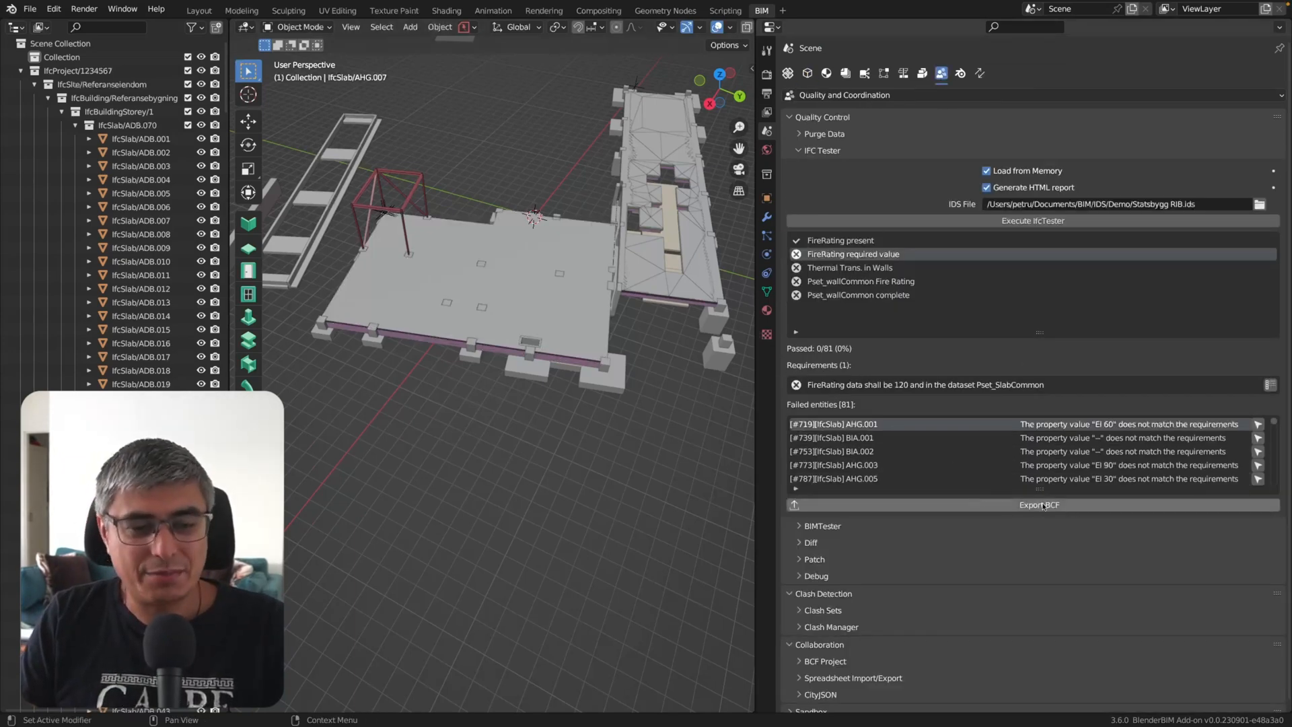
click(1039, 504)
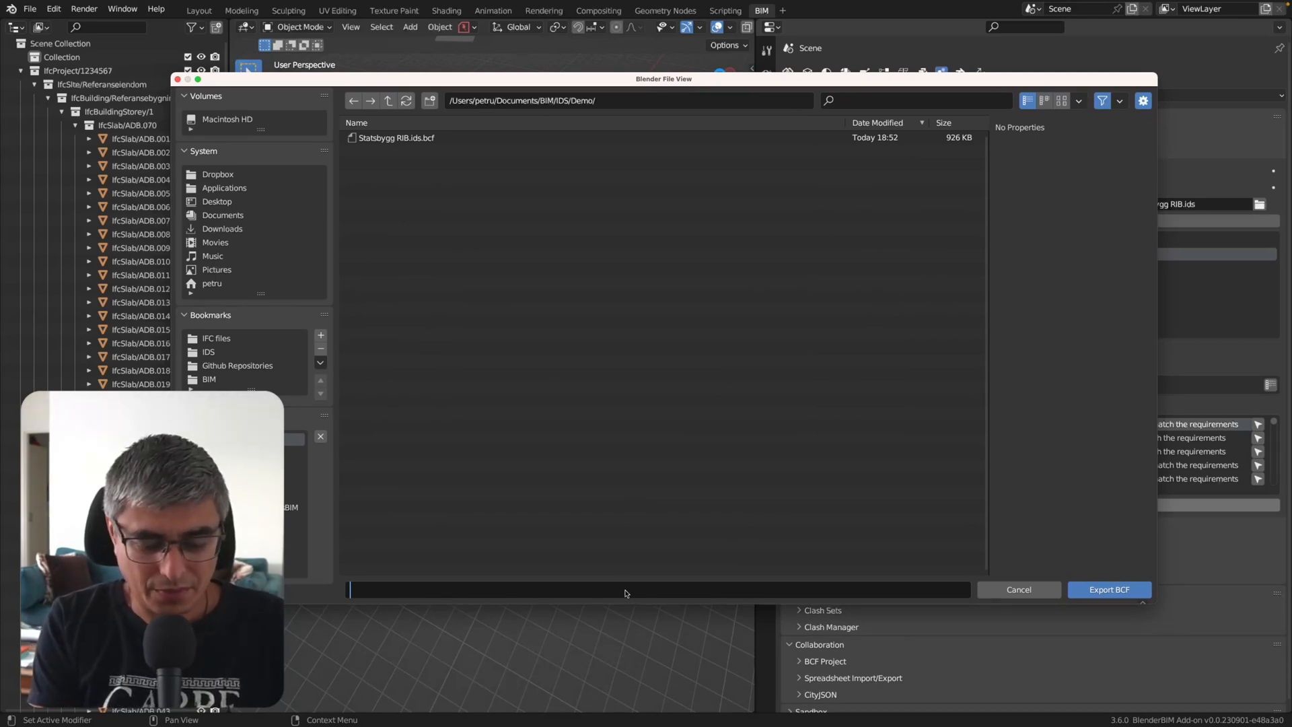
Export the failures to BCF as 'Statsbygg RIB ids check 1.bcf'.
text(Stats)
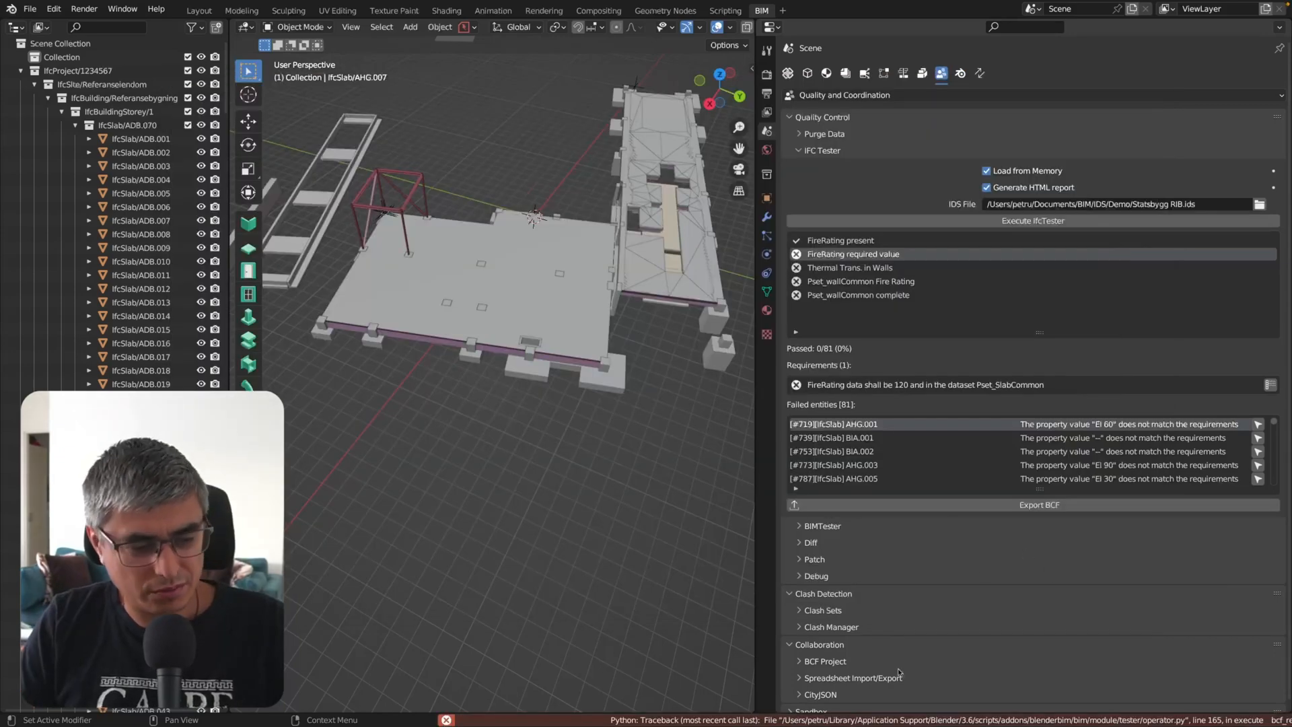
click(1038, 504)
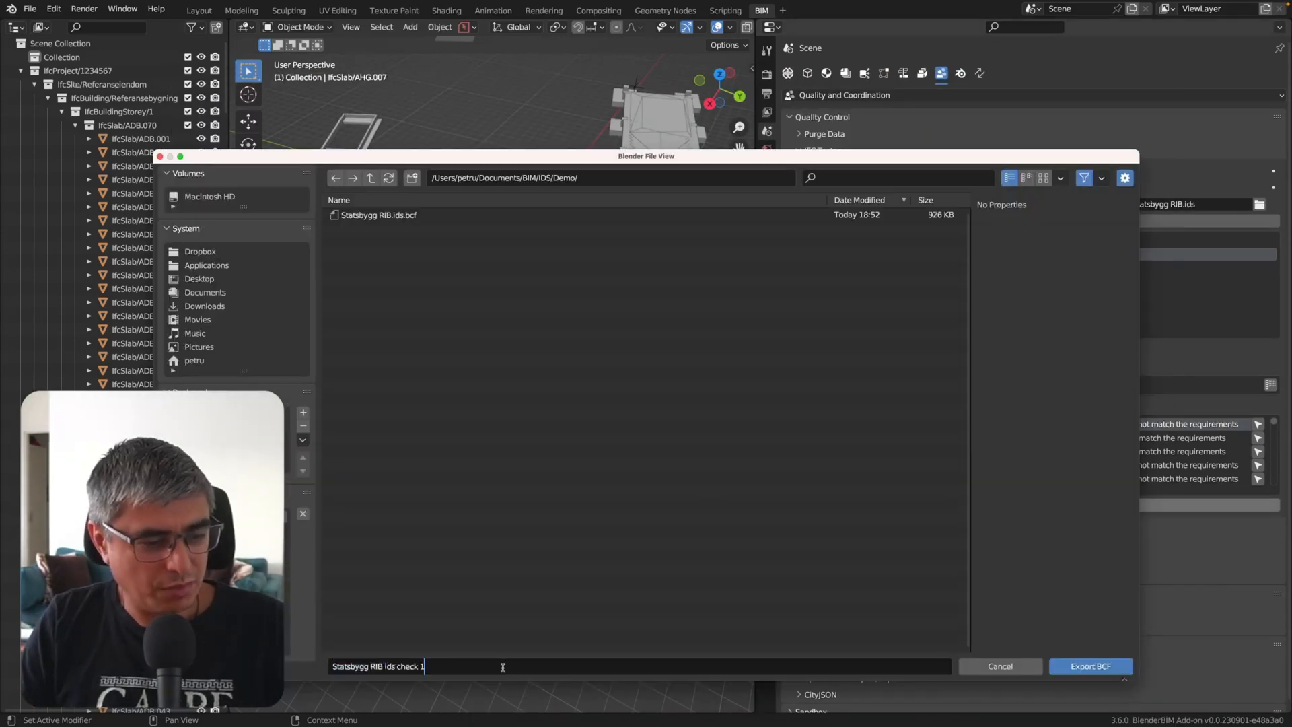
text(.bcf)
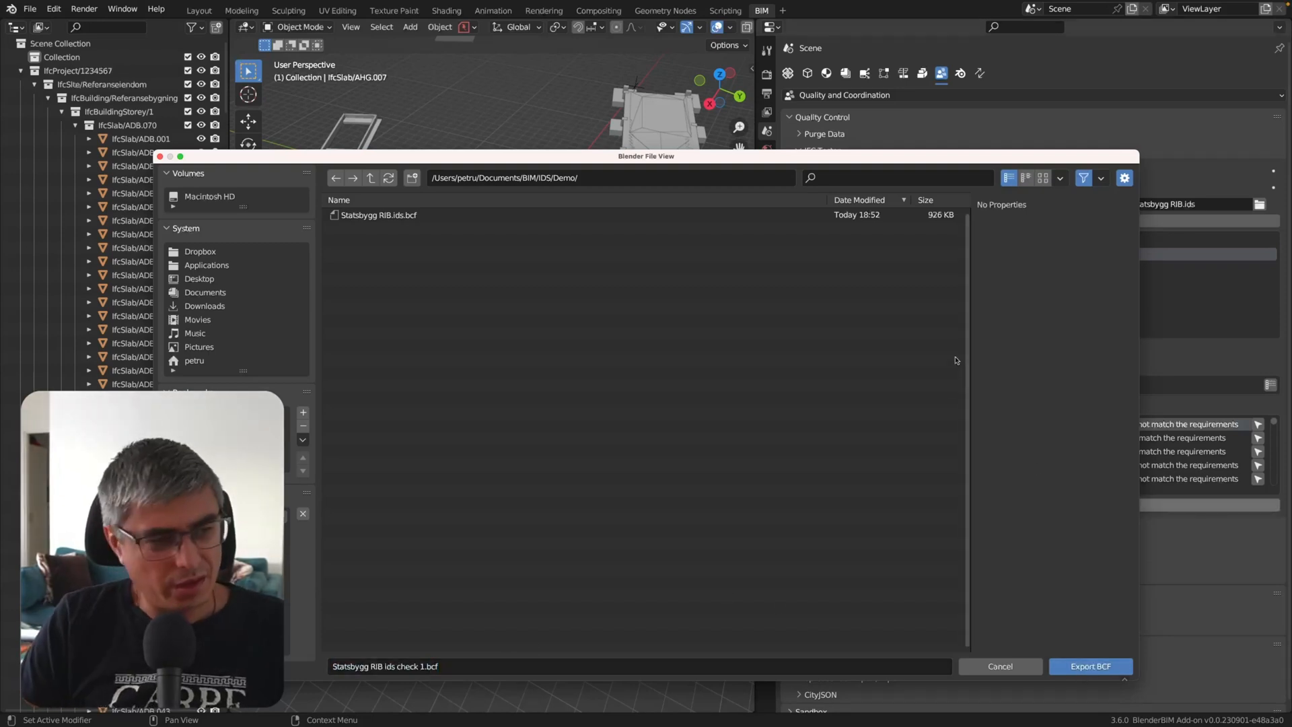
click(1089, 666)
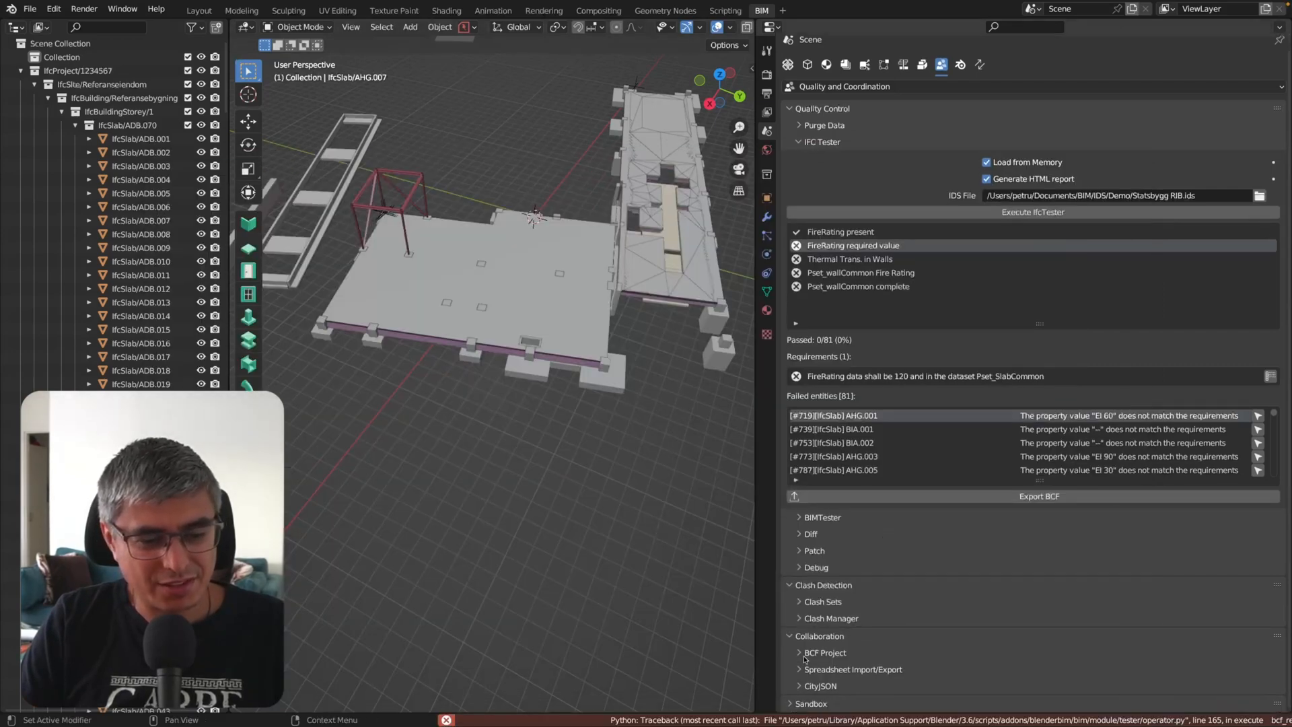
Load Statsbygg RIB.ids.bcf as the BCF project.
click(825, 652)
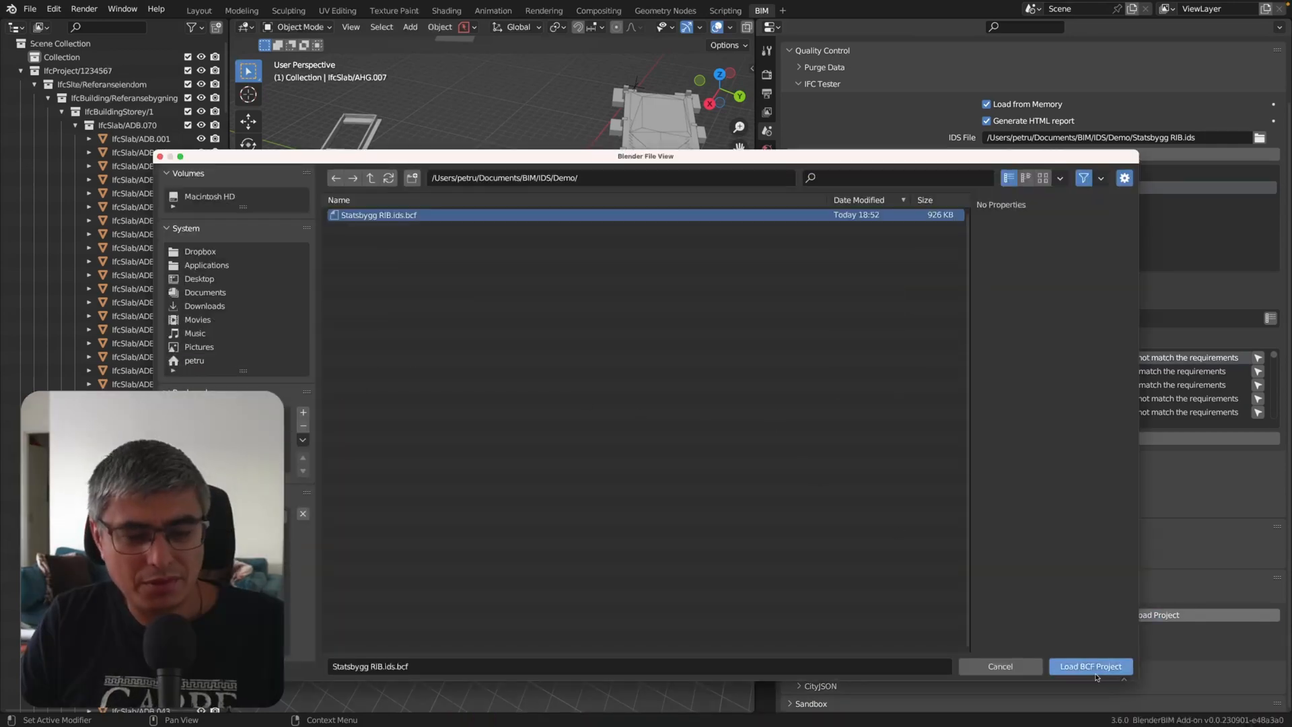
click(1089, 665)
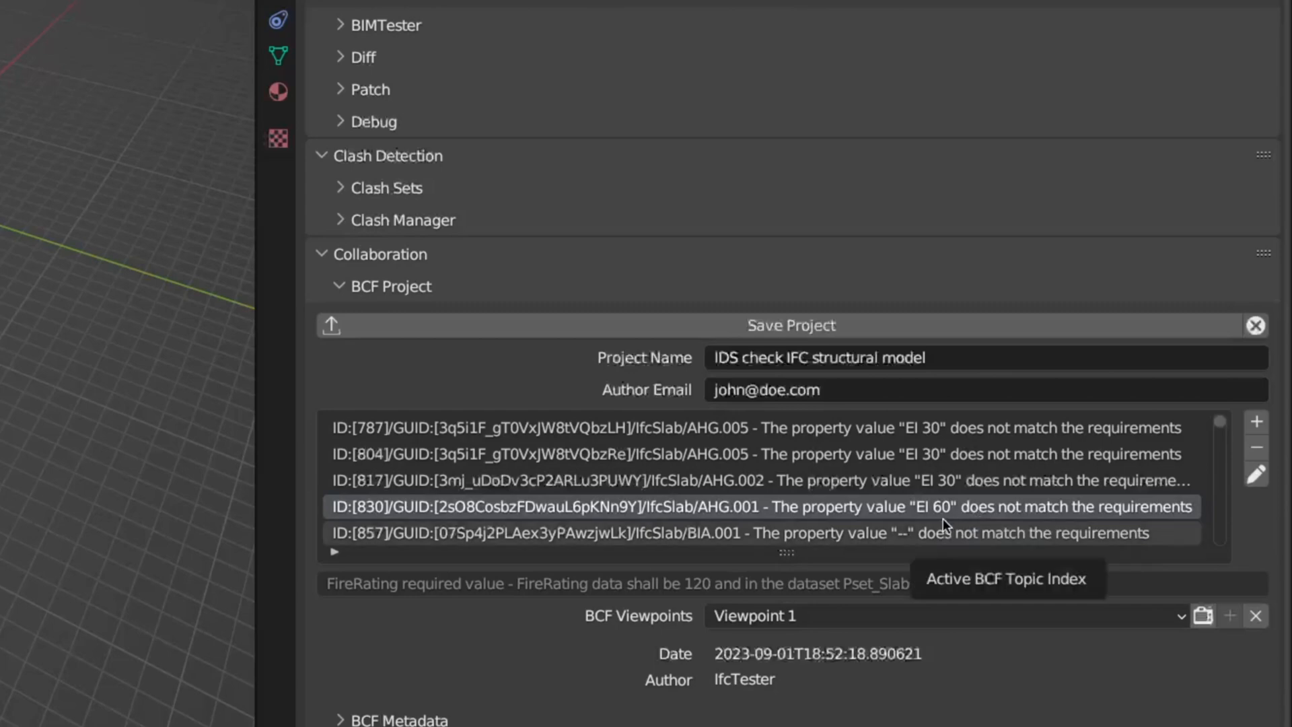
Browse the FireRating failure topics for slabs AHG.001 and BIA.001 in the topic list.
click(759, 506)
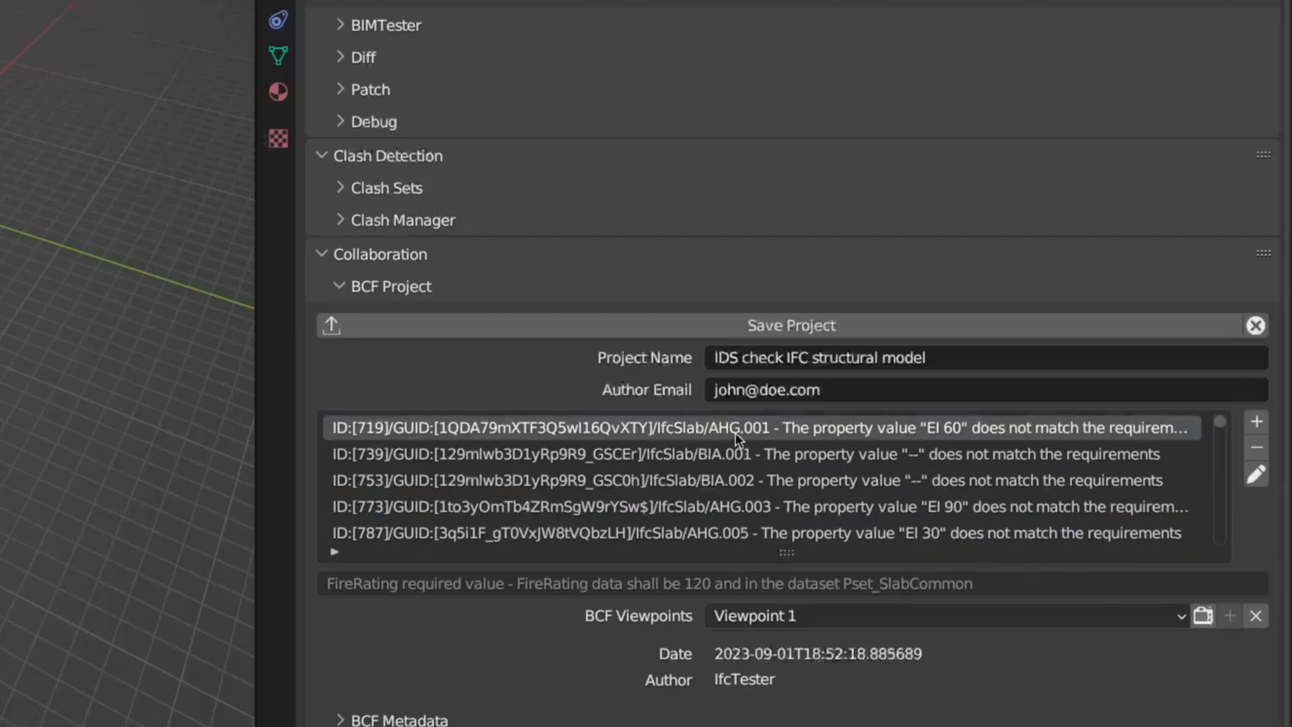
click(726, 454)
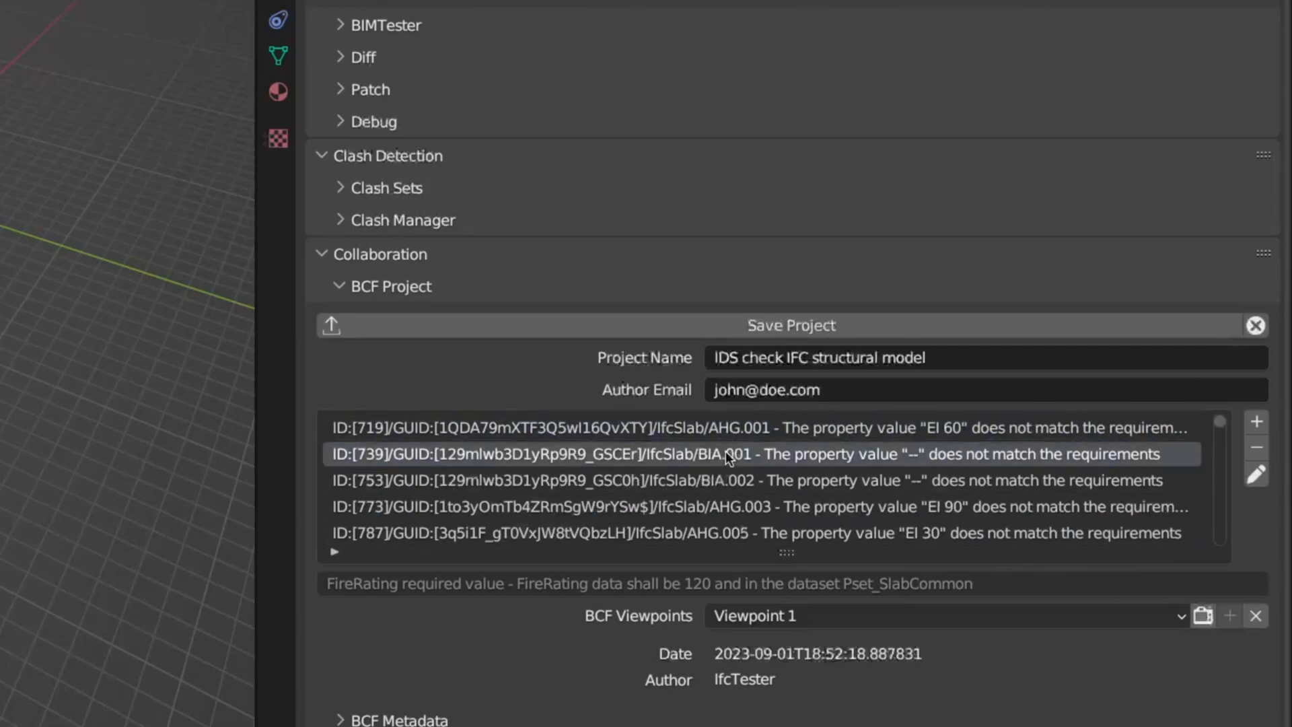
scroll(down, 3)
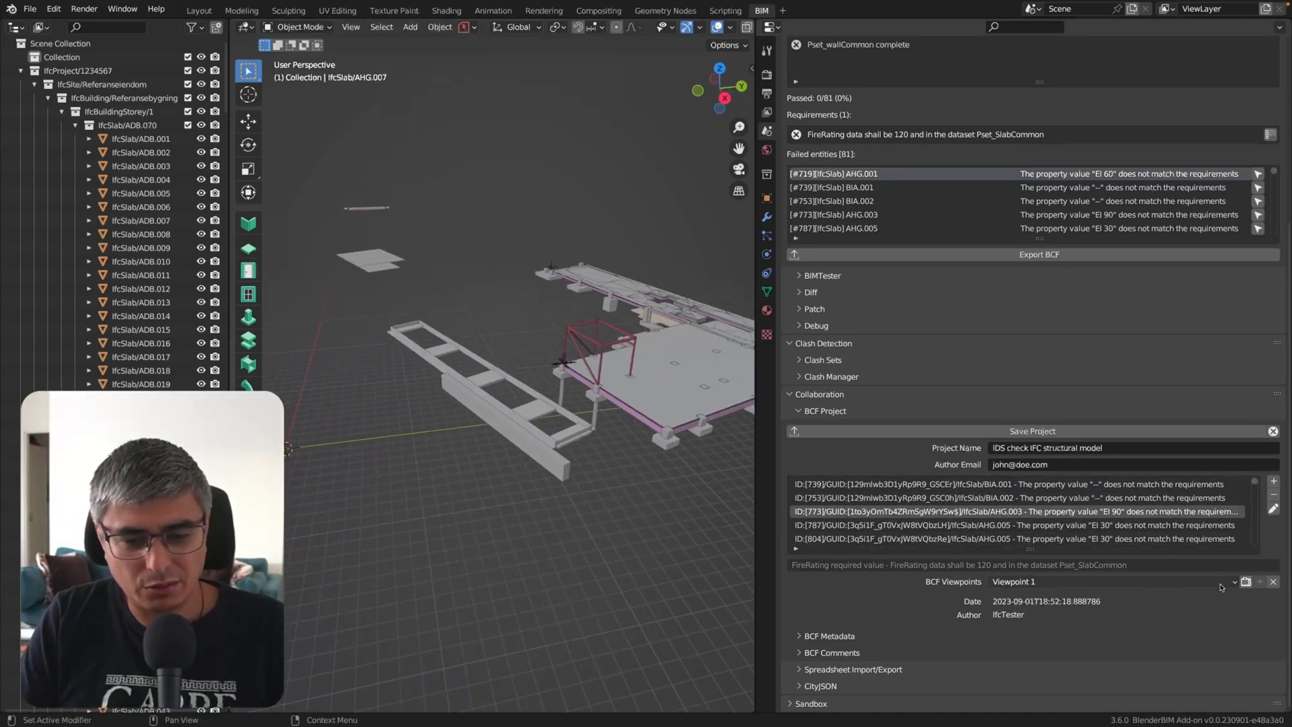
mouse_move(1245, 581)
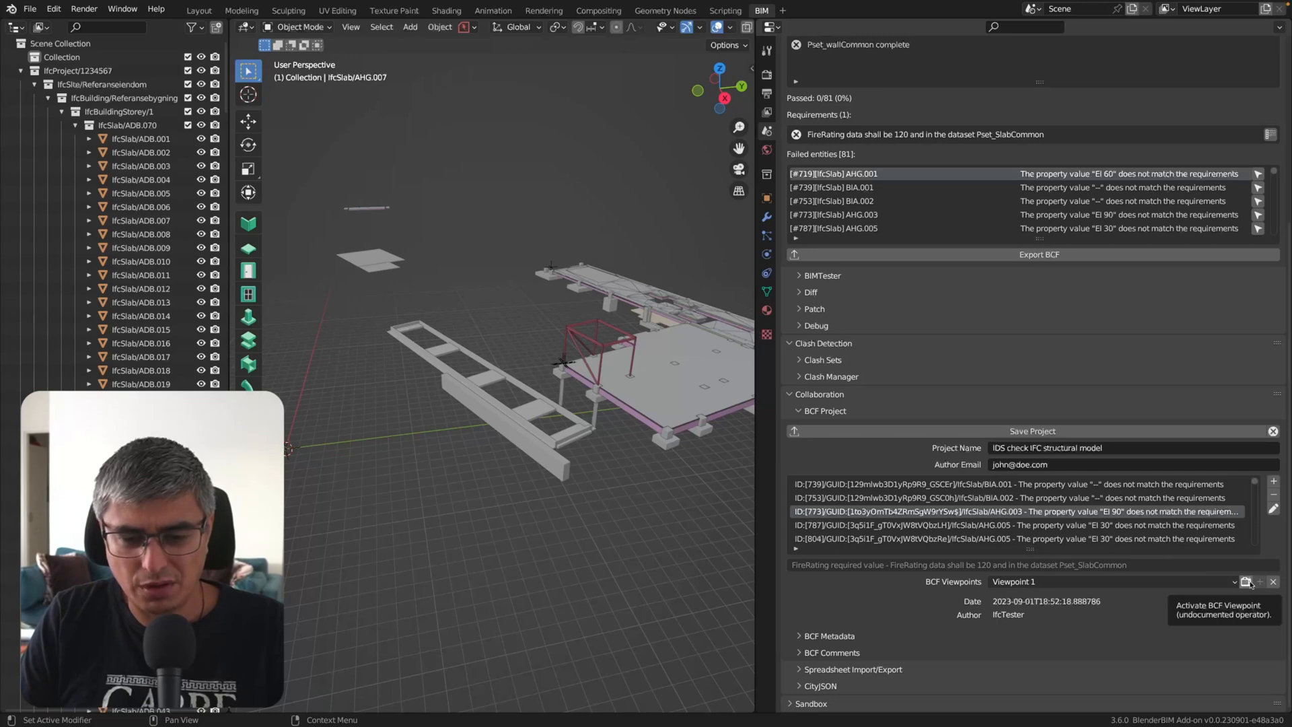